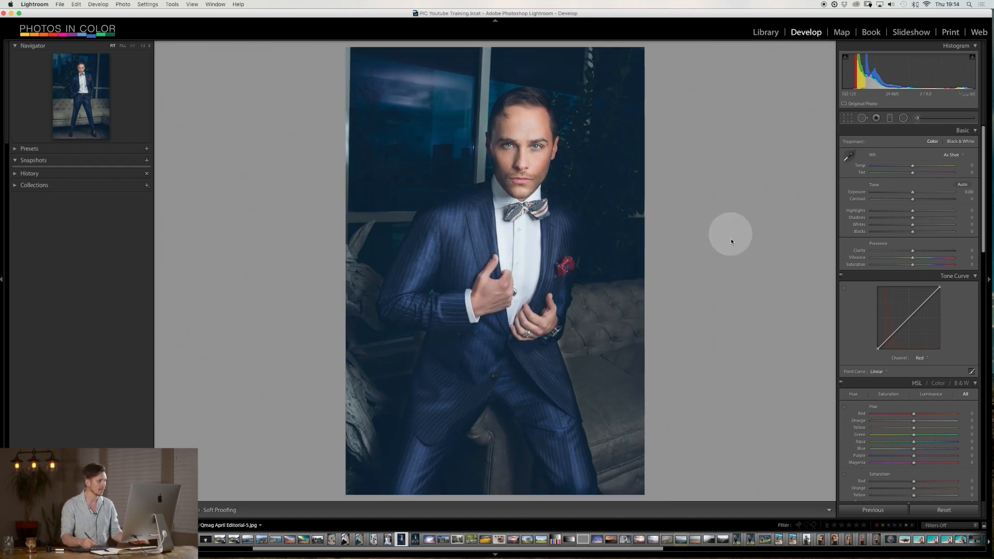
{"action": "mouse_move", "coordinate": [717, 263]}
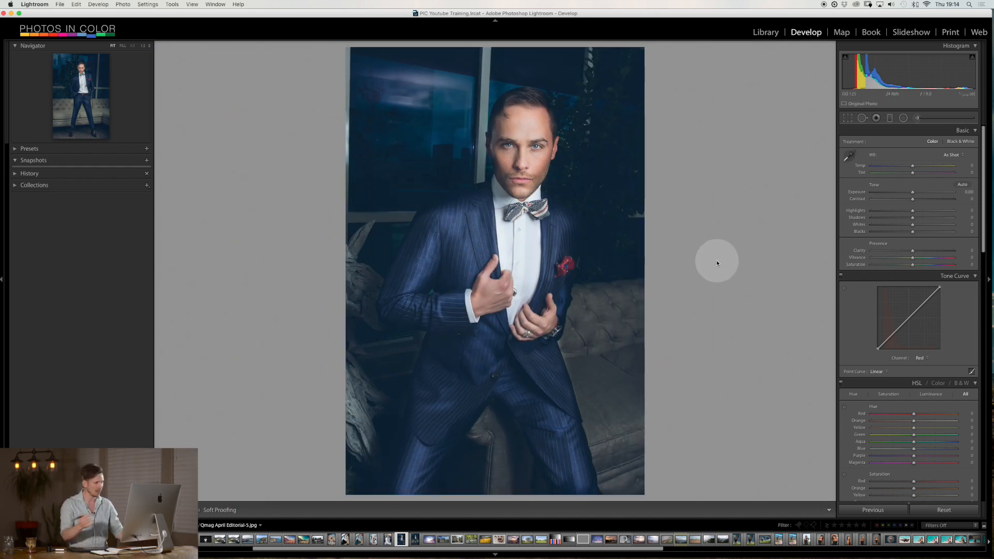
{"action": "mouse_move", "coordinate": [504, 346]}
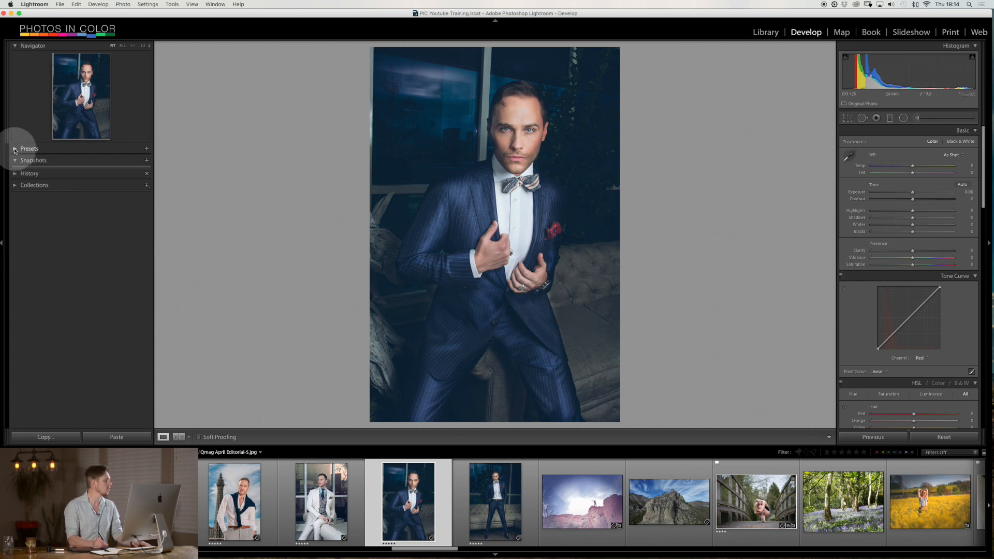
Try Boost Warm with more vibrance, then apply 5. Fabulous Matte from PIC 1.2 FASHION PACK
{"action": "left_click", "coordinate": [15, 148]}
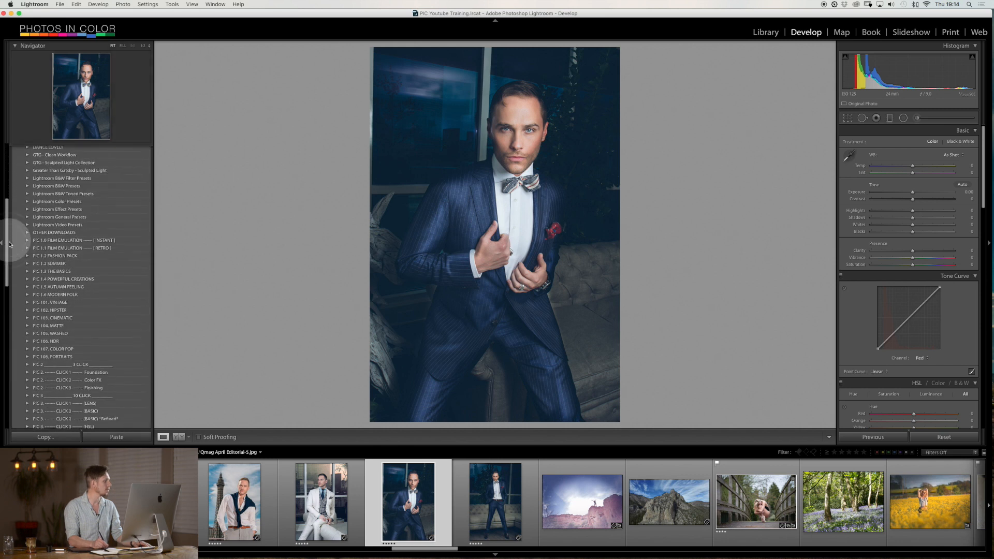
{"action": "scroll", "scroll_direction": "down", "scroll_amount": 3}
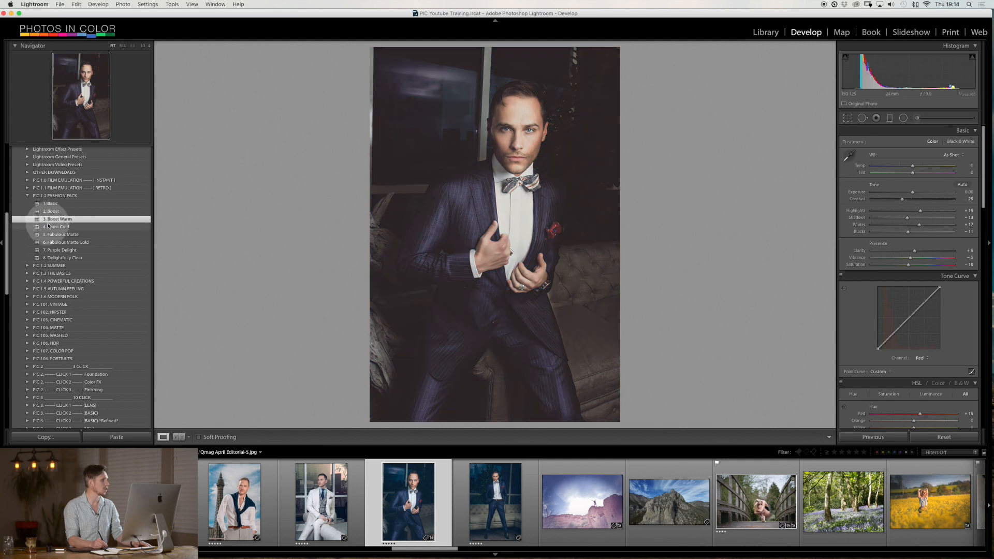
{"action": "left_click", "coordinate": [62, 234]}
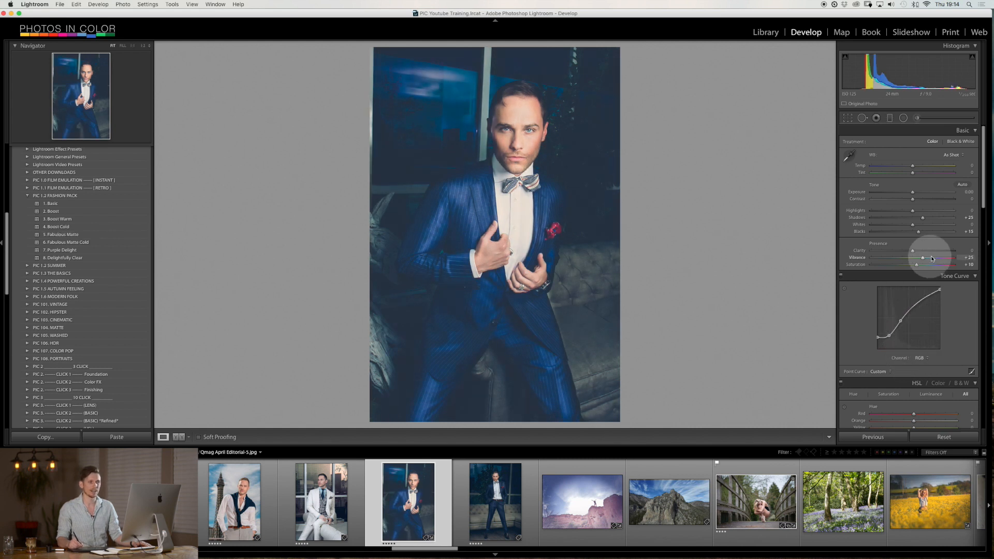
{"action": "left_click_drag", "start_coordinate": [932, 251], "coordinate": [903, 250]}
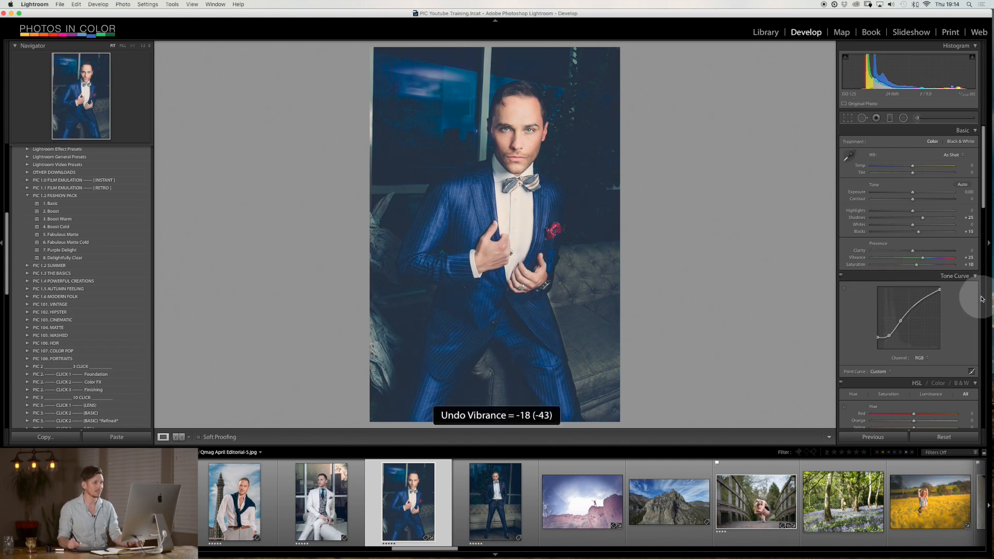
{"action": "left_click", "coordinate": [61, 234]}
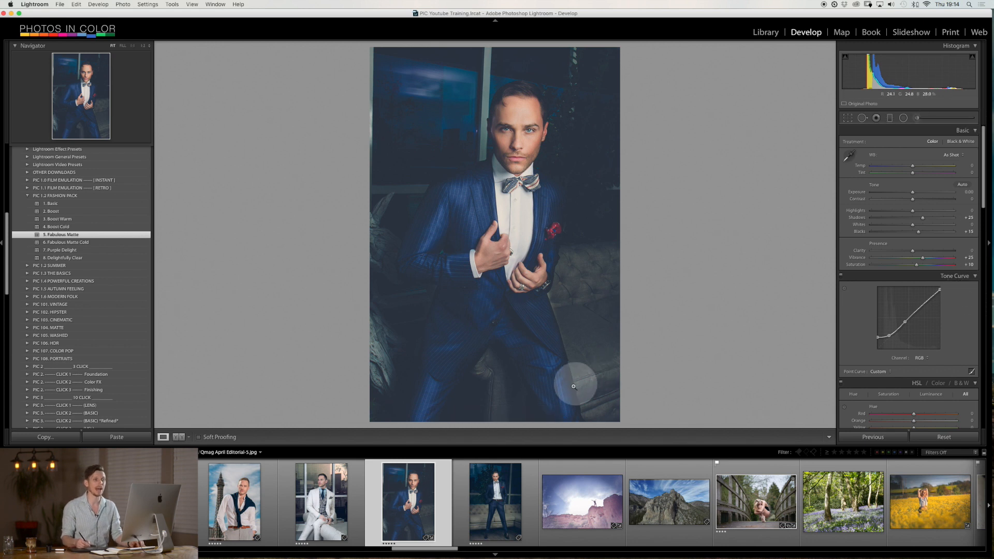
{"action": "mouse_move", "coordinate": [671, 248]}
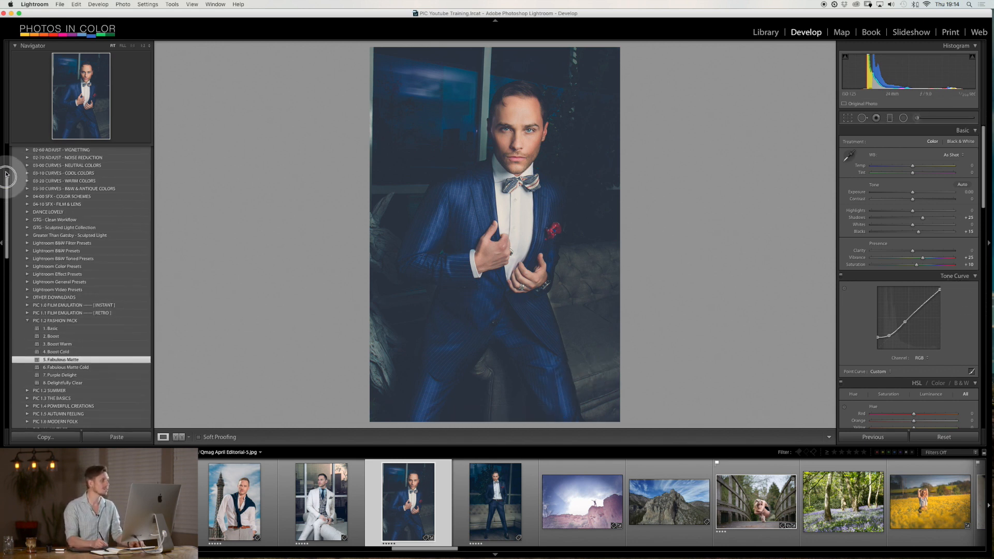
Save the matte look as a new snapshot named 'edit style 1'
{"action": "left_click", "coordinate": [29, 149]}
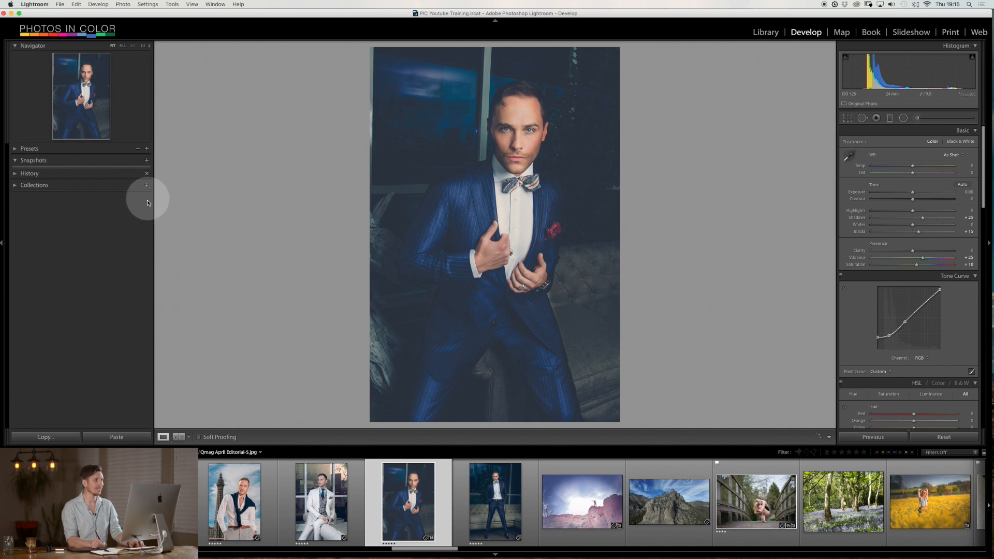
{"action": "mouse_move", "coordinate": [664, 367]}
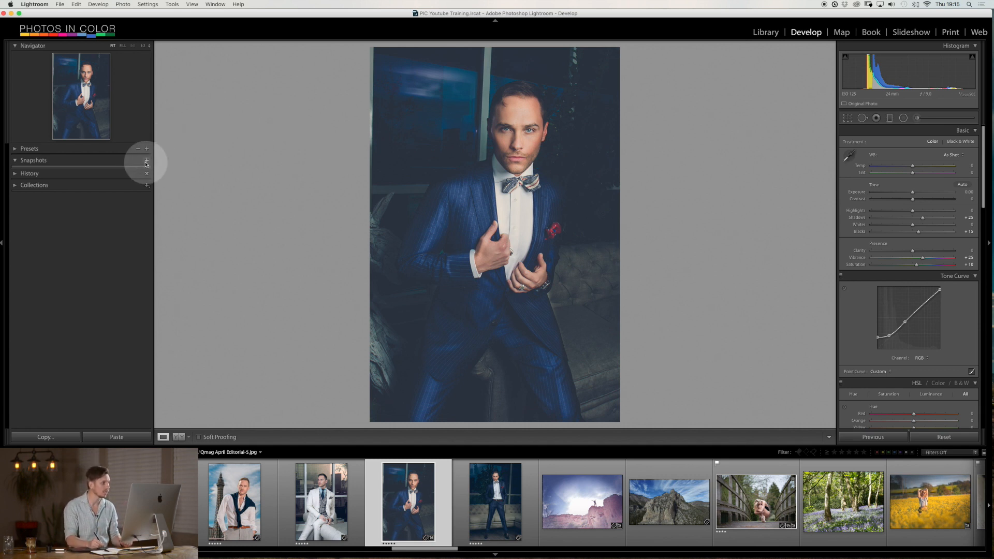
{"action": "left_click", "coordinate": [147, 160]}
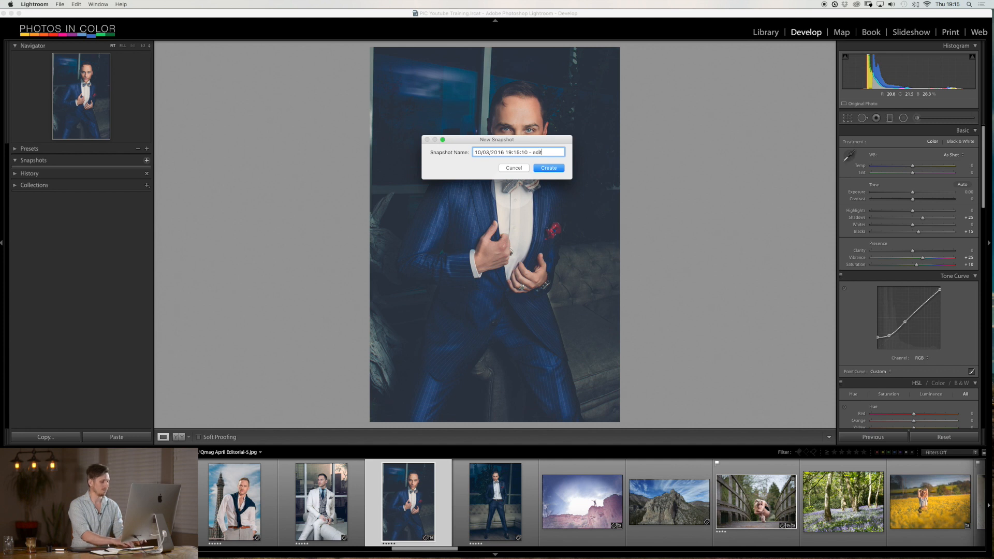
{"action": "type", "text": "style 1"}
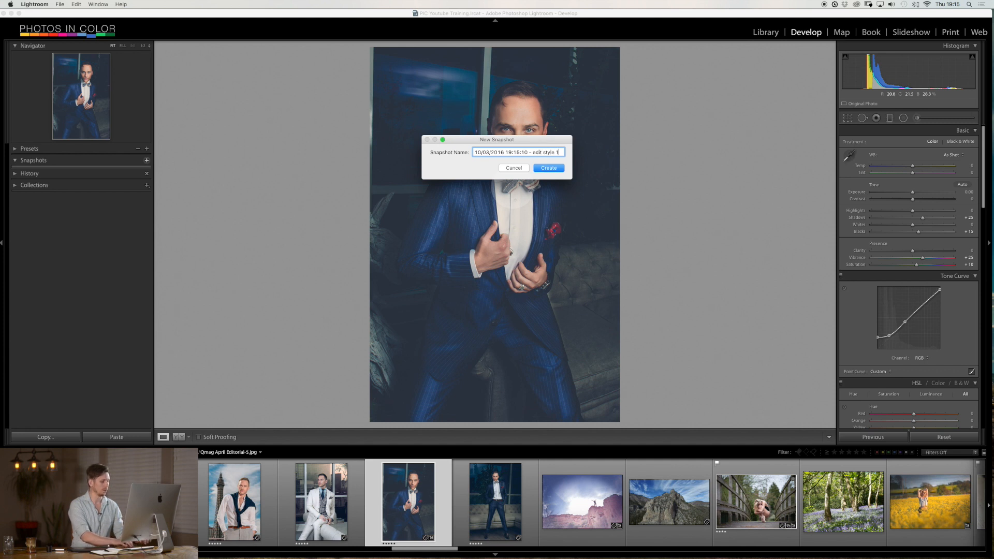
{"action": "left_click", "coordinate": [548, 167]}
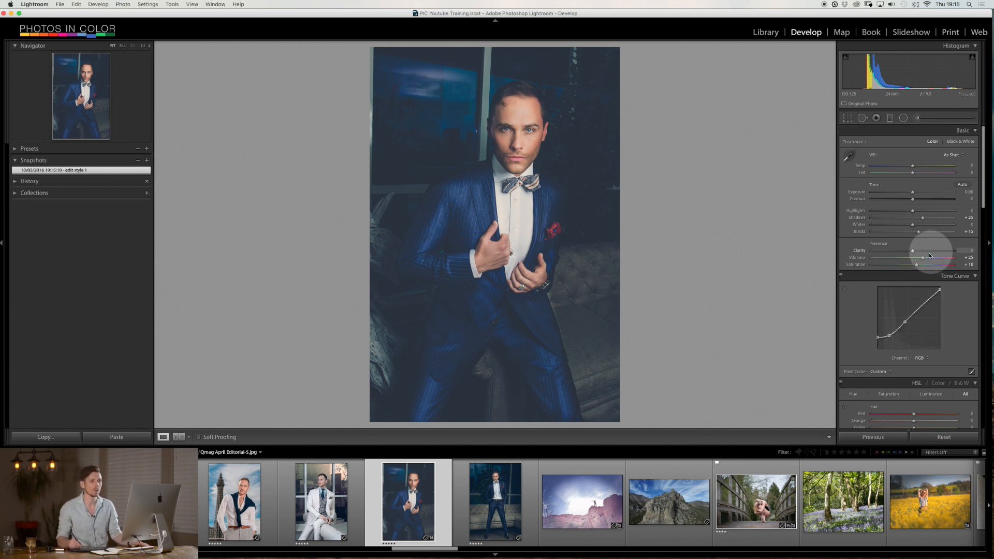
Remove the vibrance boost and flatten the tone curve, snapshot as 'style 2', then revert to edit style 1
{"action": "left_click_drag", "start_coordinate": [923, 258], "coordinate": [915, 257]}
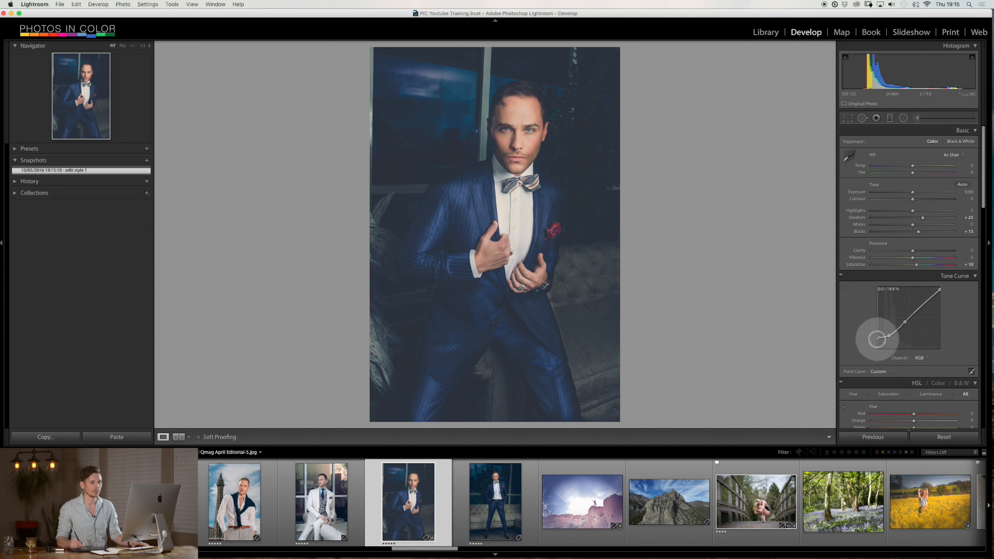
{"action": "left_click_drag", "start_coordinate": [878, 339], "coordinate": [879, 343]}
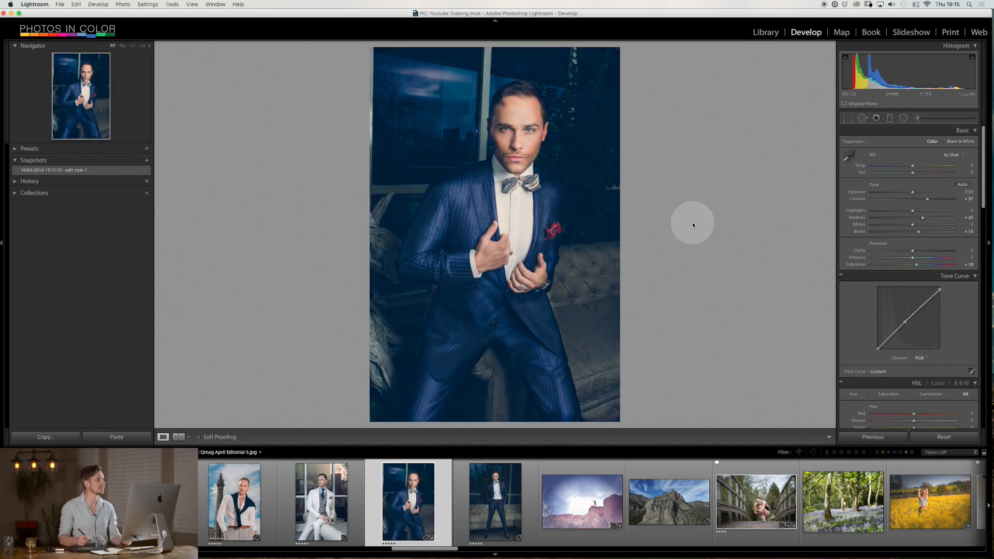
{"action": "left_click", "coordinate": [147, 160]}
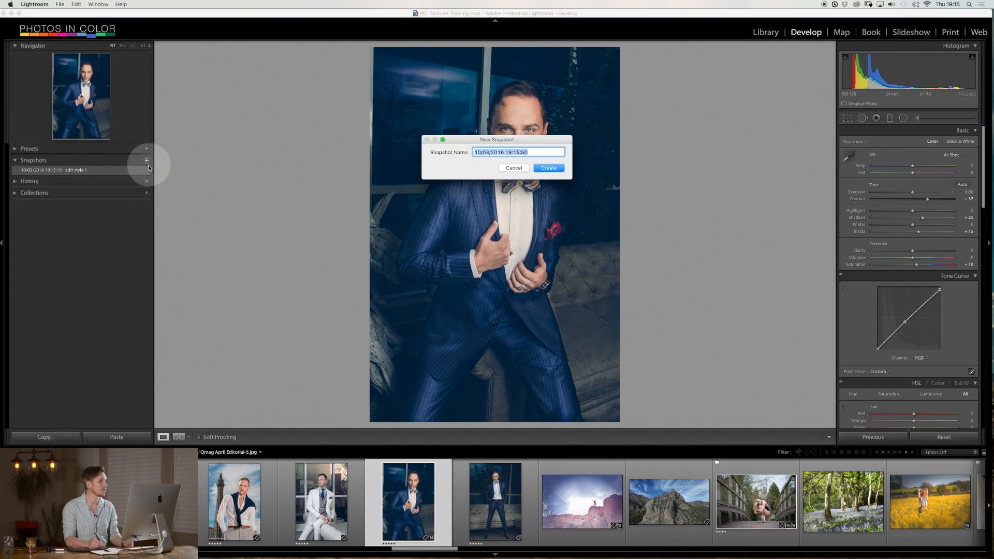
{"action": "left_click", "coordinate": [518, 152]}
{"action": "type", "text": " style 2"}
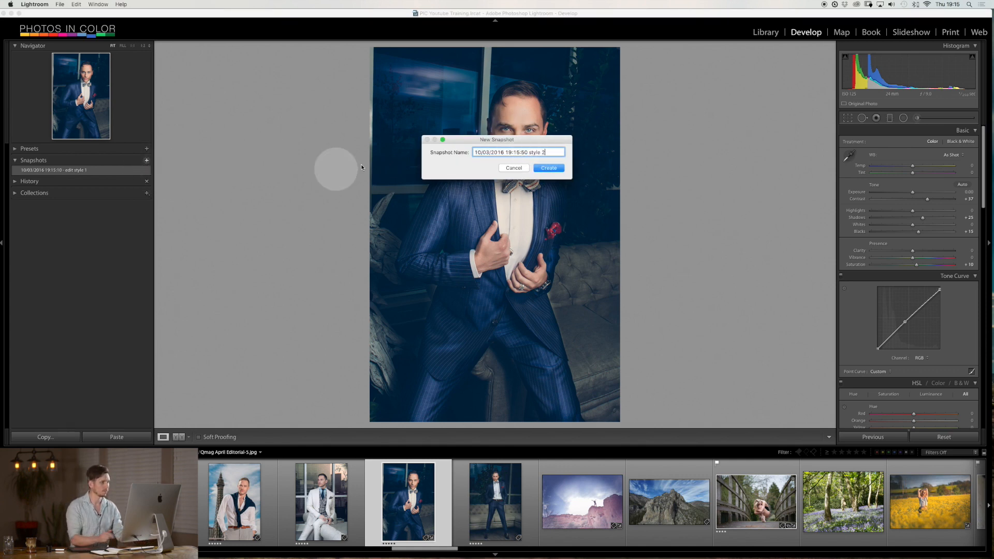
{"action": "left_click", "coordinate": [548, 168]}
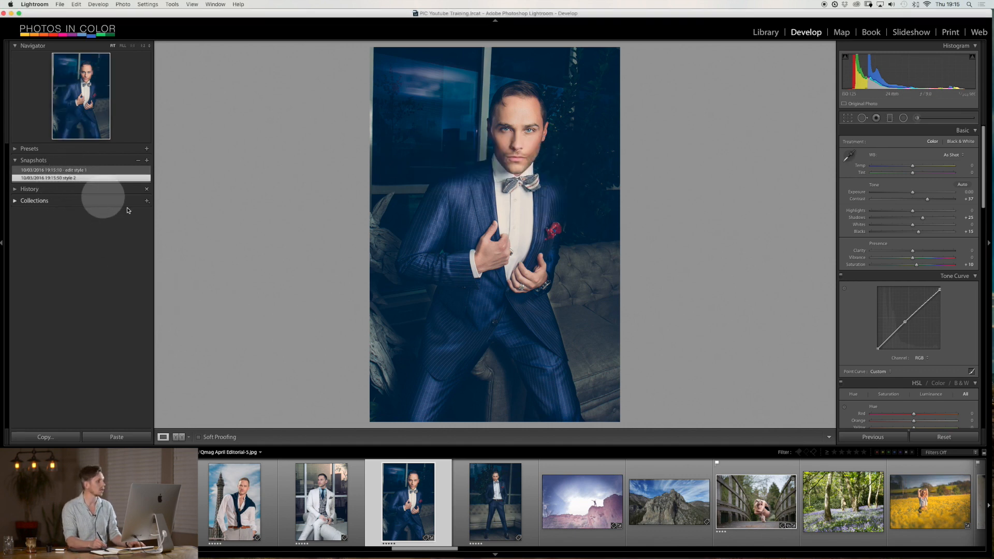
{"action": "left_click", "coordinate": [943, 436]}
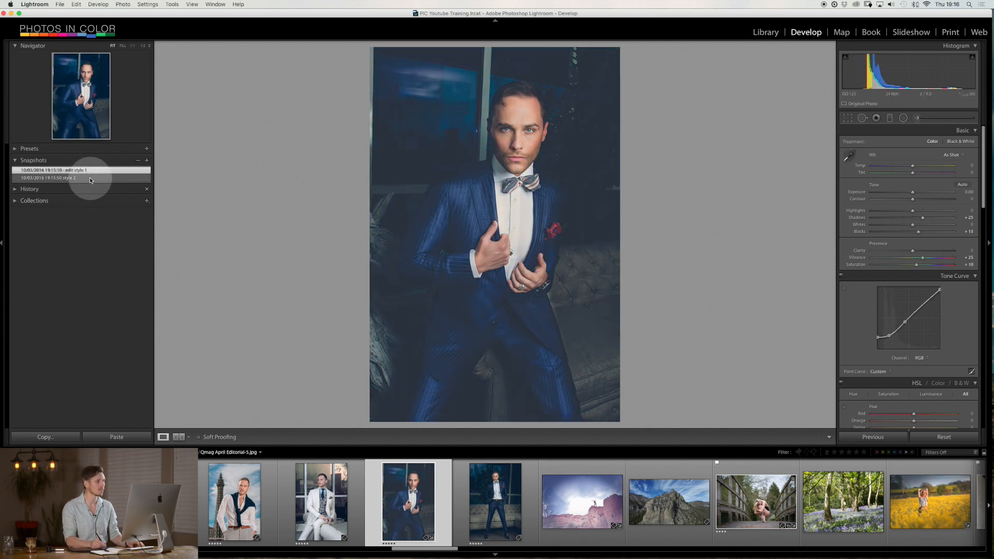
Flip between the 'style 2' and 'edit style 1' snapshots, ending on edit style 1
{"action": "left_click", "coordinate": [49, 178]}
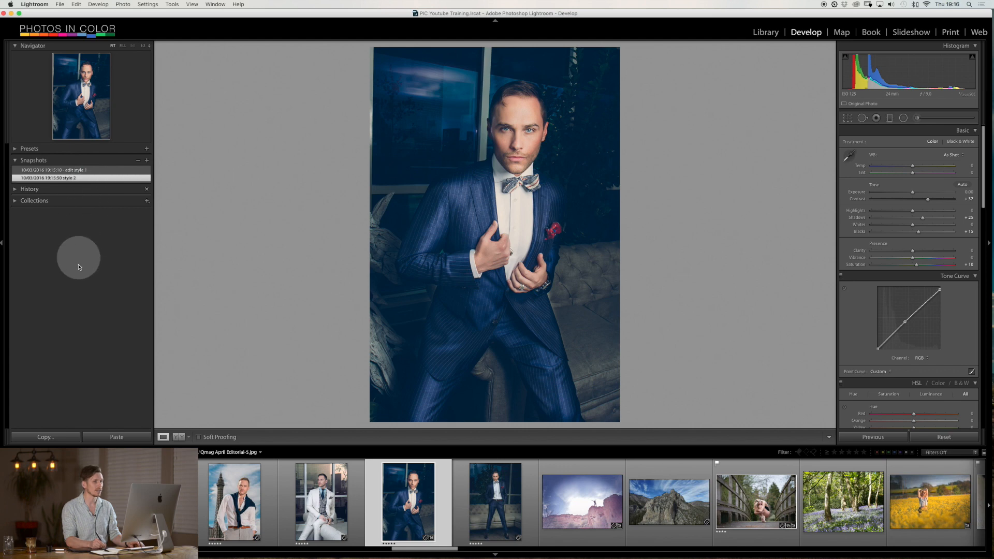
{"action": "left_click", "coordinate": [29, 189]}
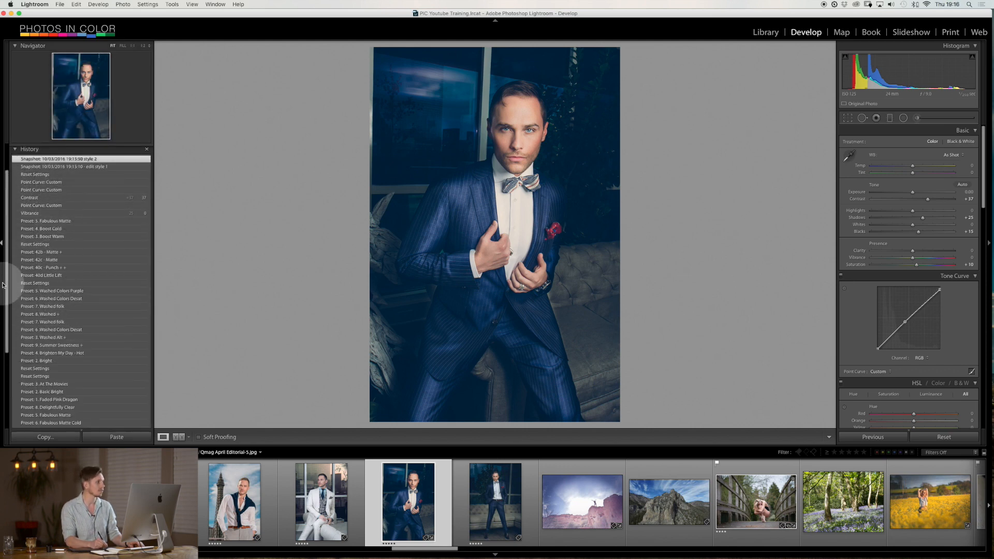
{"action": "left_click", "coordinate": [33, 160]}
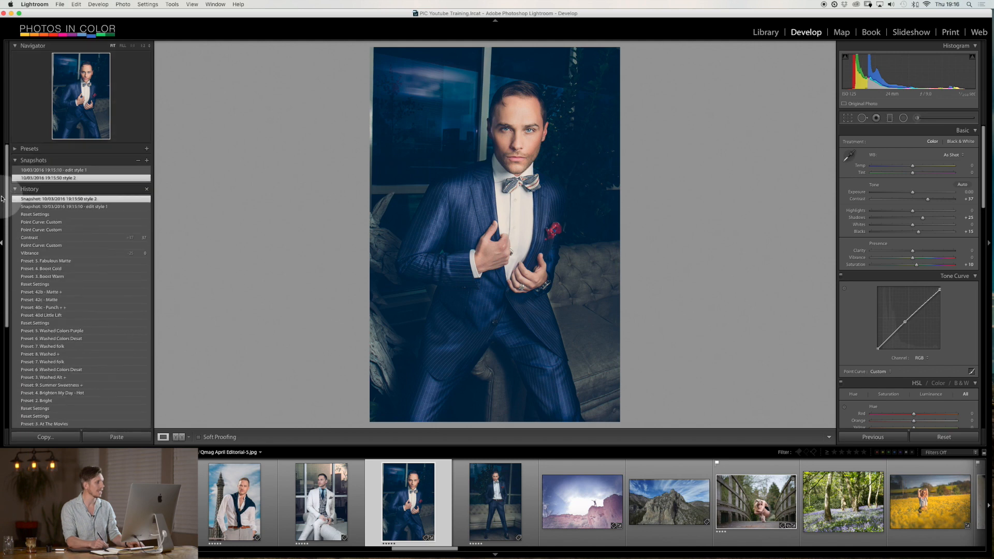
{"action": "left_click", "coordinate": [14, 189]}
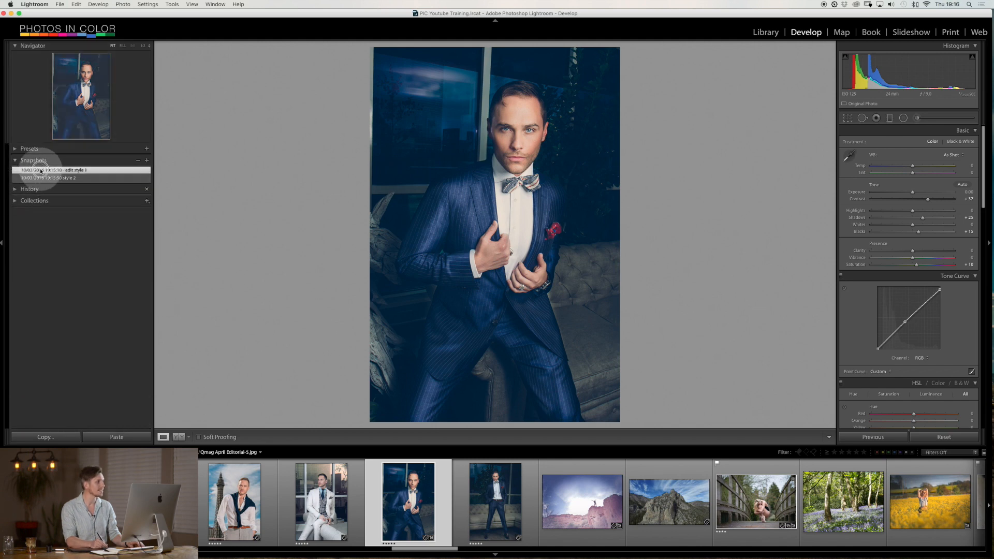
{"action": "left_click", "coordinate": [56, 169]}
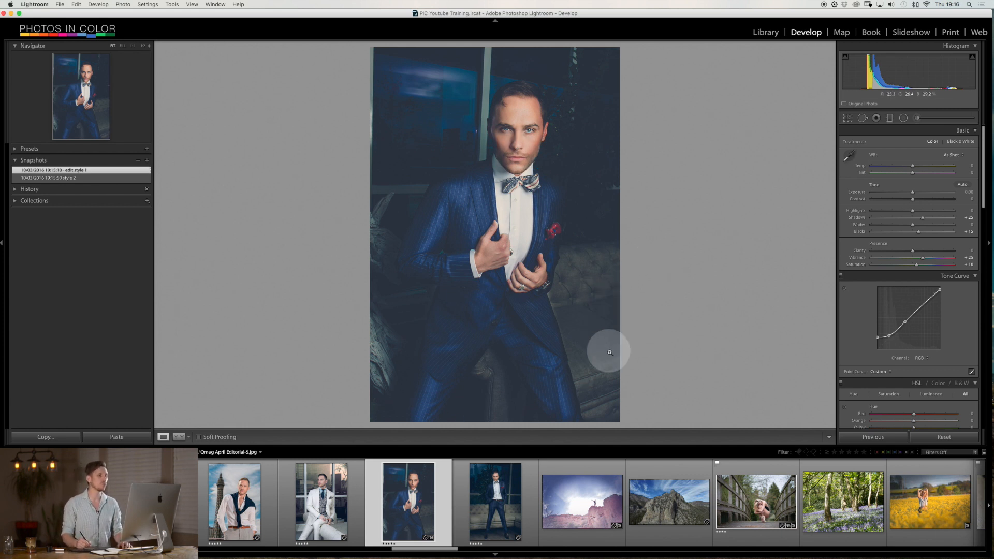
{"action": "mouse_move", "coordinate": [601, 320]}
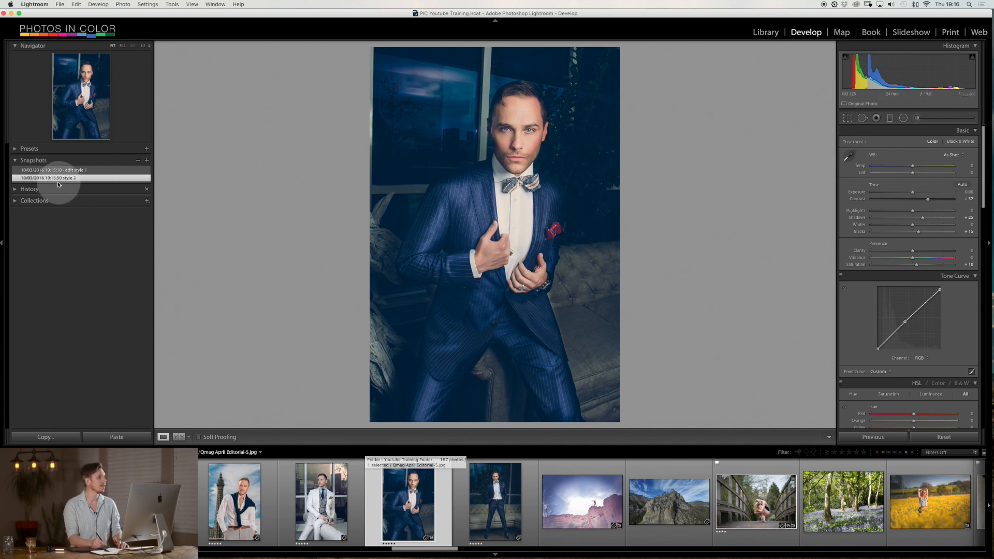
{"action": "left_click", "coordinate": [54, 169]}
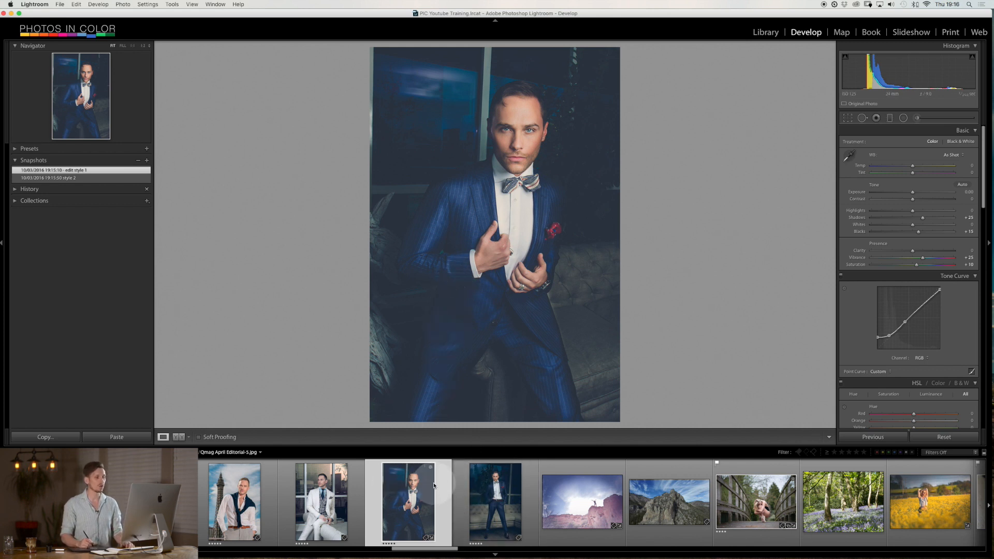
Create a virtual copy of the portrait from the filmstrip's context menu
{"action": "right_click", "coordinate": [409, 501]}
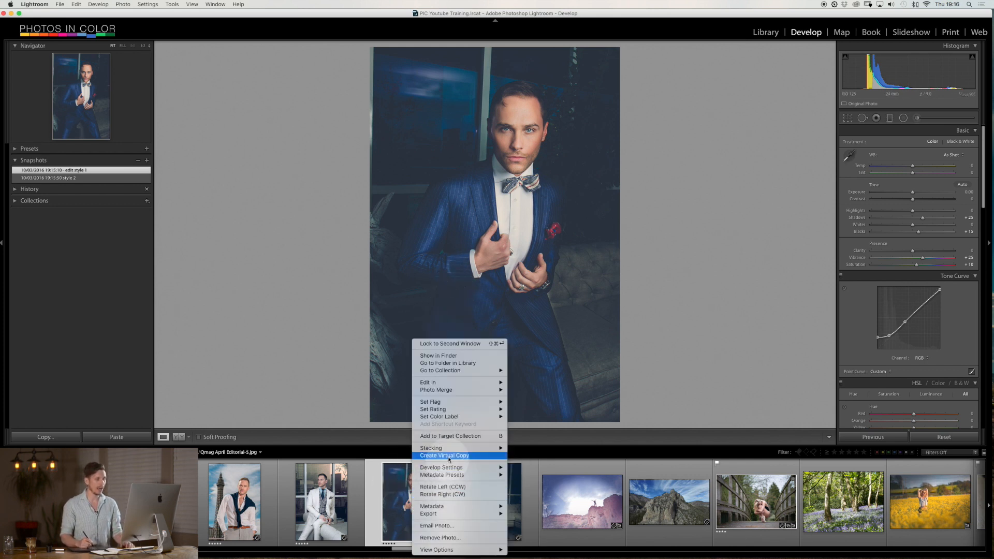
{"action": "mouse_move", "coordinate": [471, 461]}
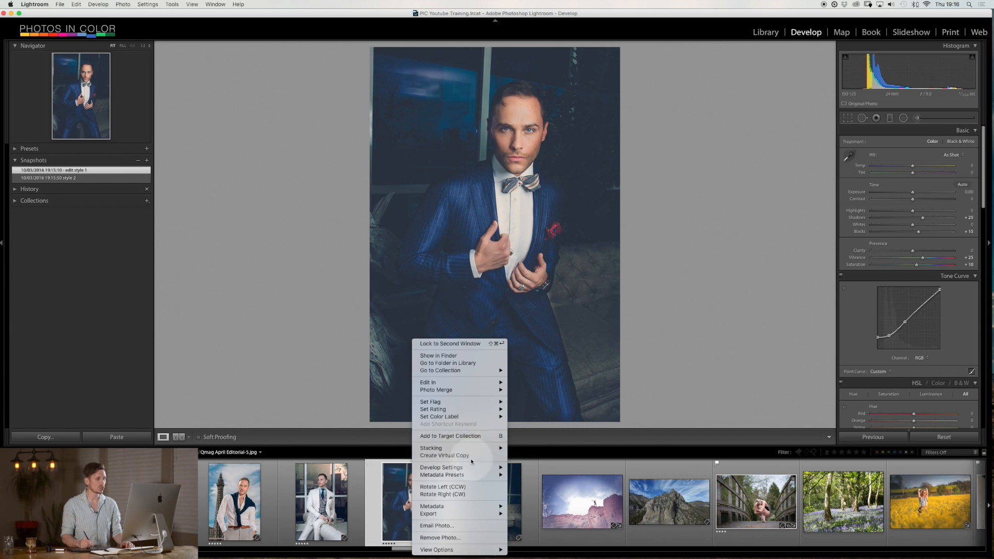
{"action": "left_click", "coordinate": [444, 455]}
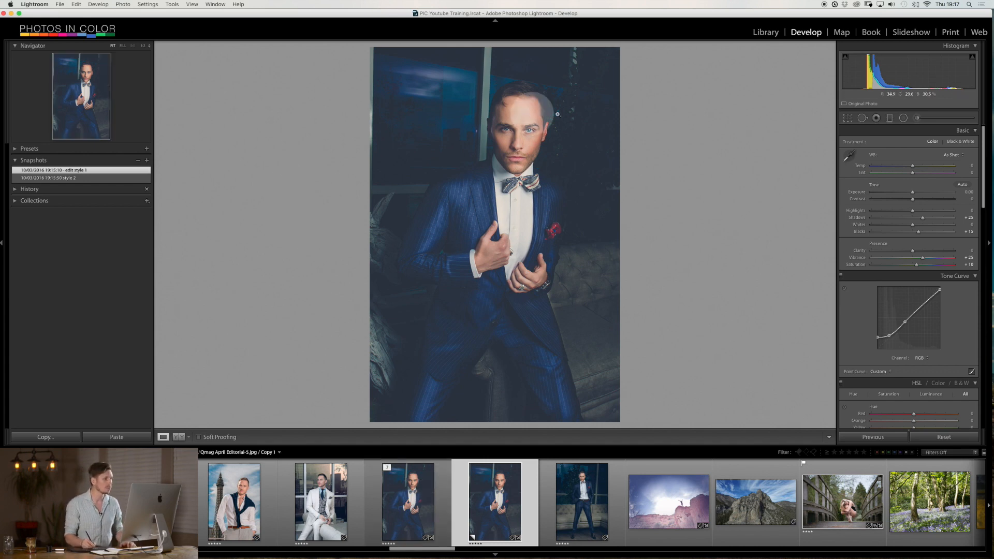
{"action": "scroll", "scroll_direction": "down", "scroll_amount": 3}
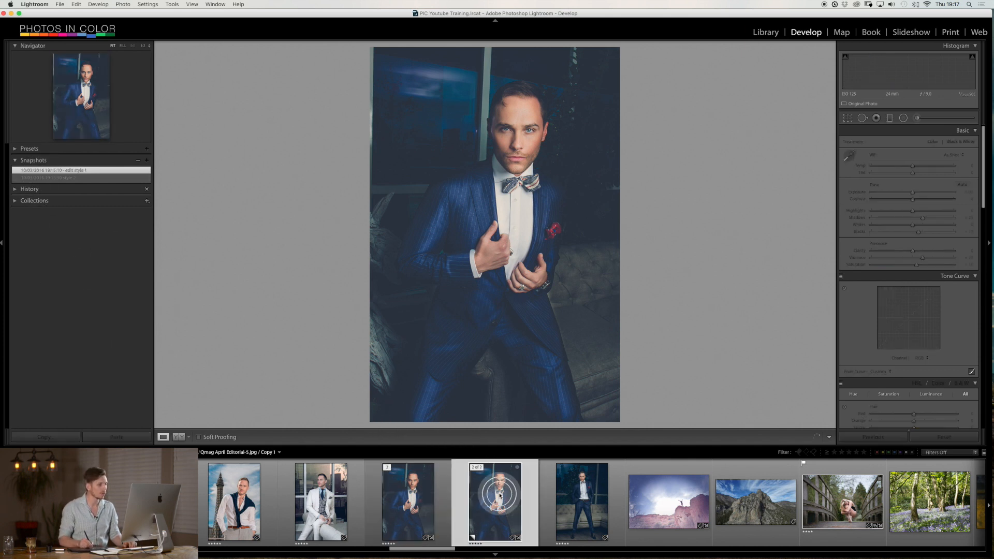
Apply the 'style 2' snapshot look to the first virtual copy
{"action": "left_click", "coordinate": [64, 177]}
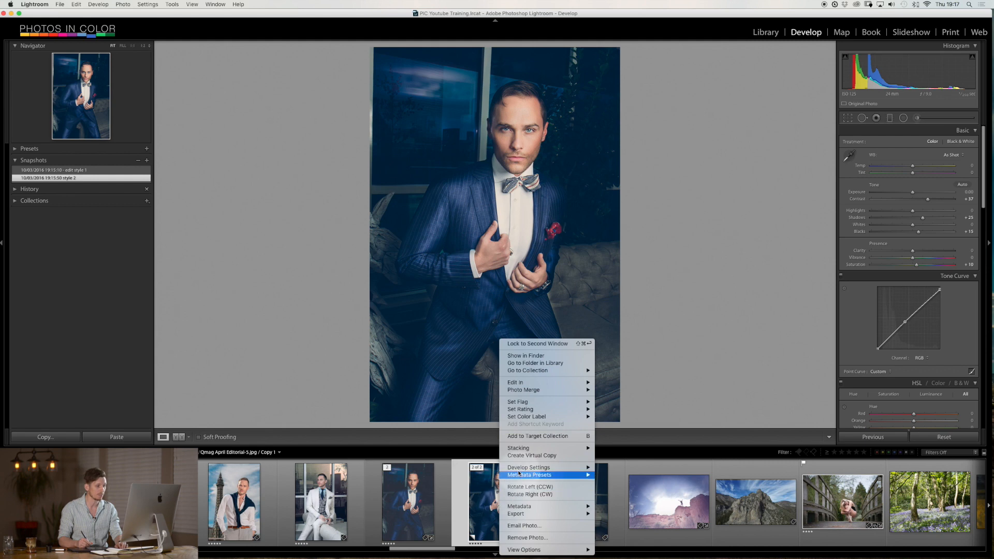
{"action": "mouse_move", "coordinate": [532, 455]}
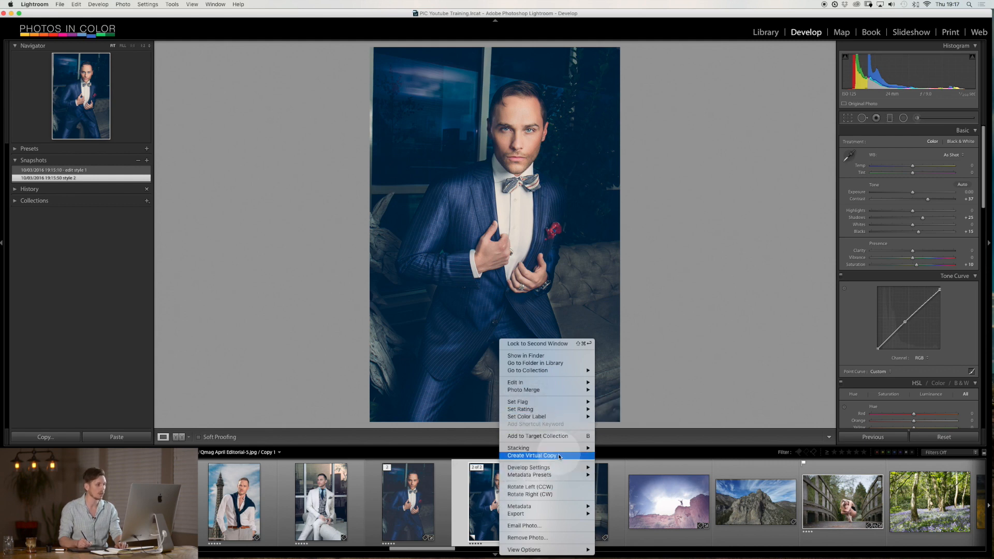
Create a second virtual copy, reset it, and apply Summer Sweetness from PIC 1.2 SUMMER
{"action": "left_click", "coordinate": [532, 455]}
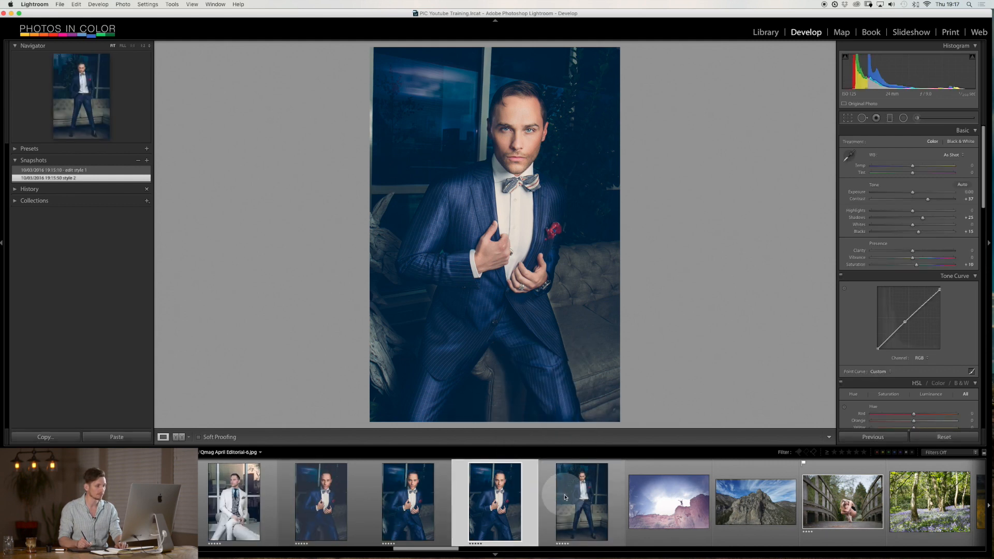
{"action": "left_click", "coordinate": [944, 437]}
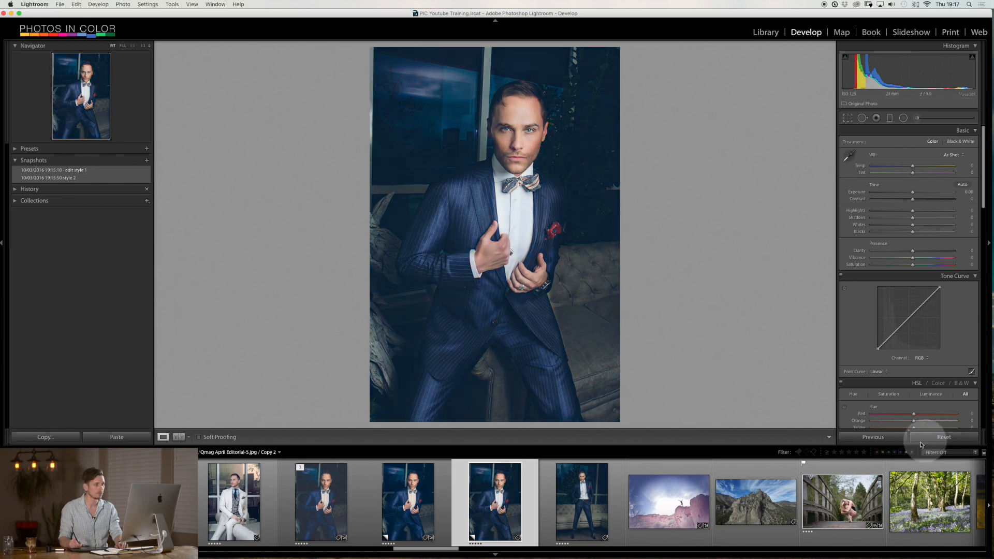
{"action": "left_click", "coordinate": [29, 148]}
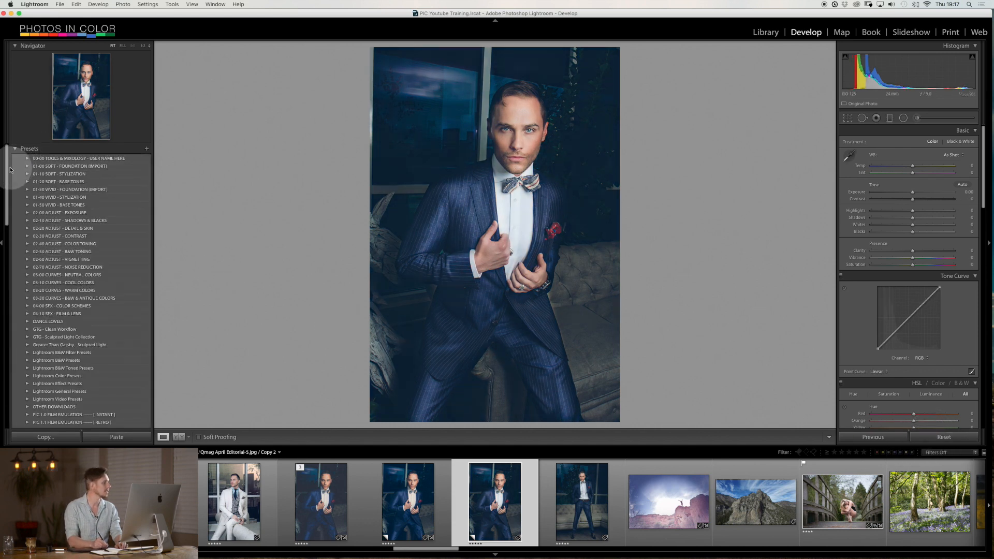
{"action": "scroll", "scroll_direction": "down", "scroll_amount": 3}
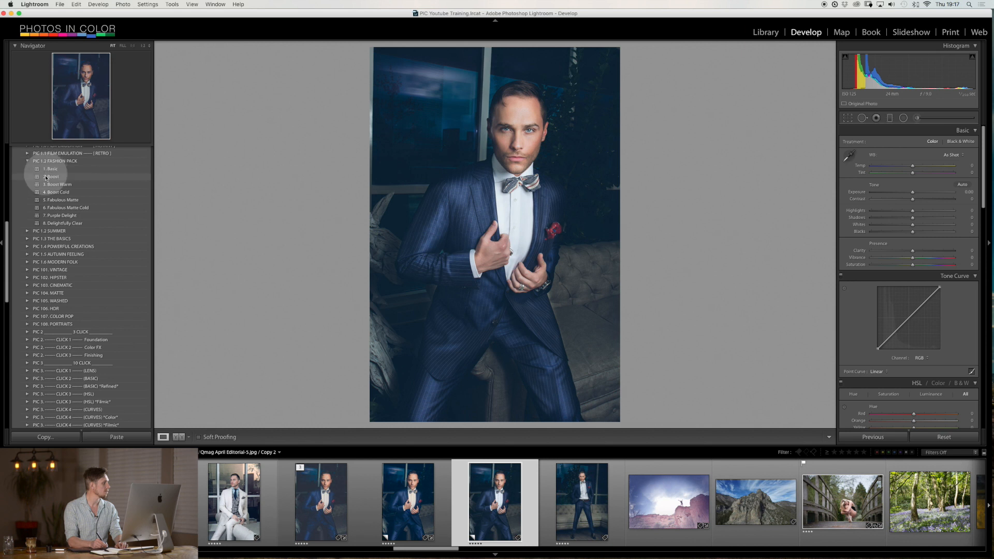
{"action": "left_click", "coordinate": [51, 231]}
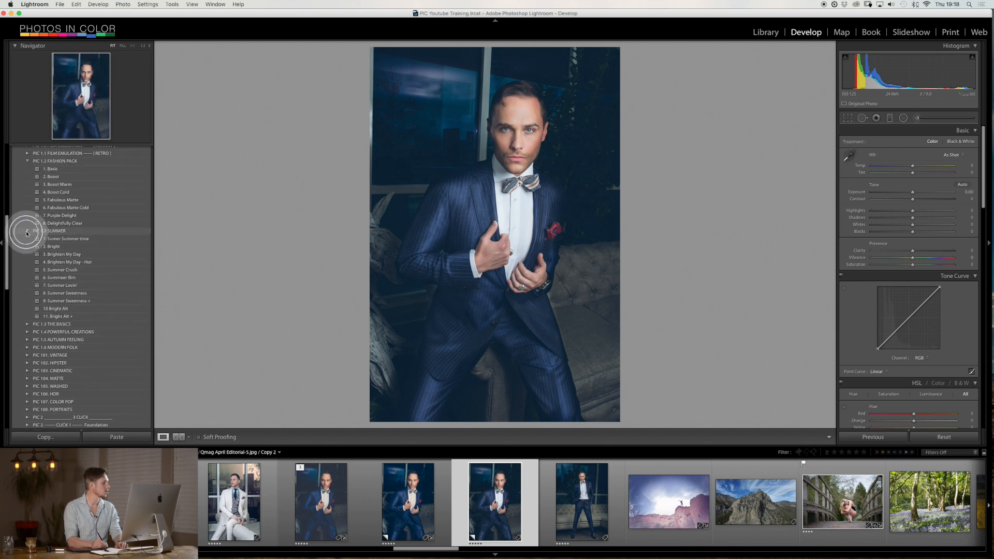
{"action": "left_click", "coordinate": [53, 247]}
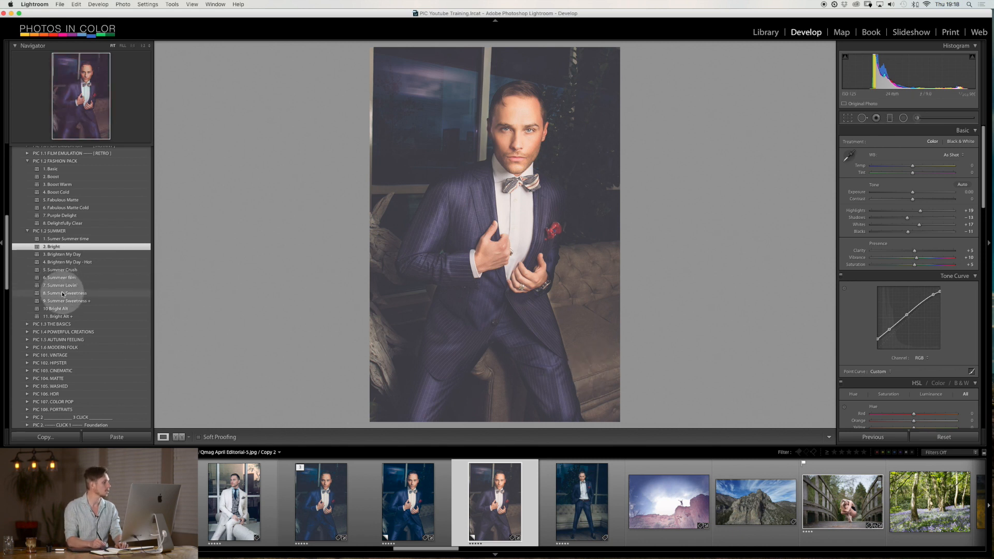
{"action": "left_click", "coordinate": [65, 293]}
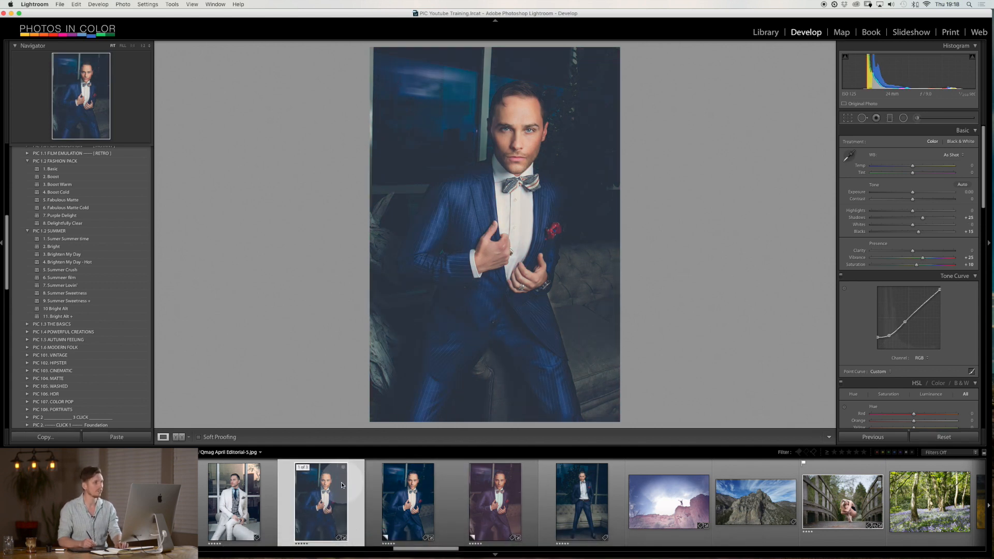
{"action": "left_click", "coordinate": [66, 293]}
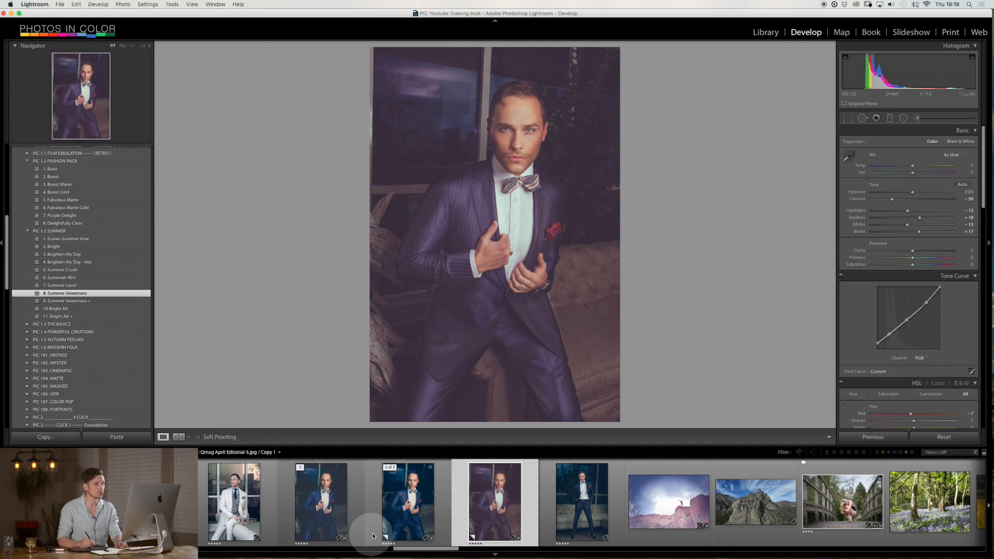
Make a third virtual copy and give it the Washed Alt preset from PIC 105 WASHED
{"action": "right_click", "coordinate": [496, 501]}
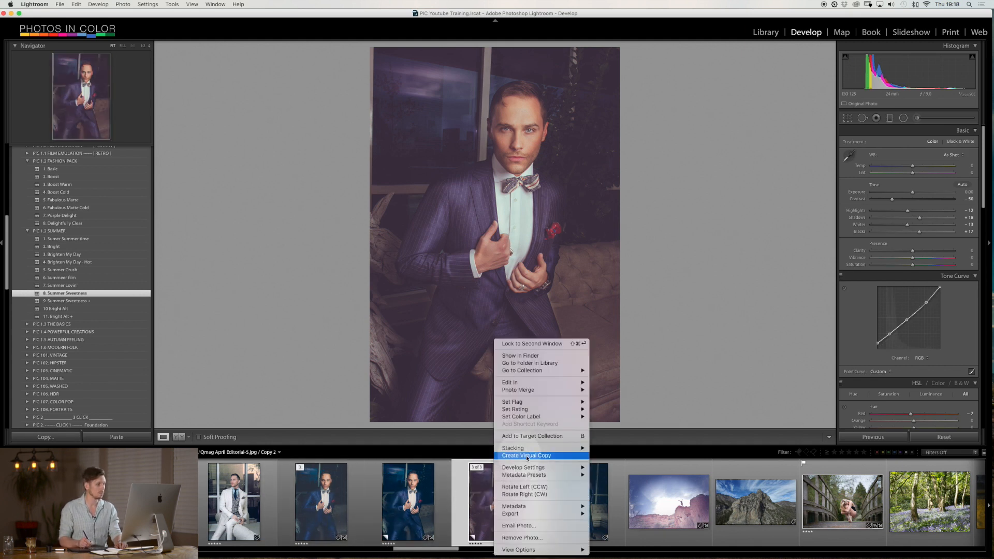
{"action": "left_click", "coordinate": [527, 455]}
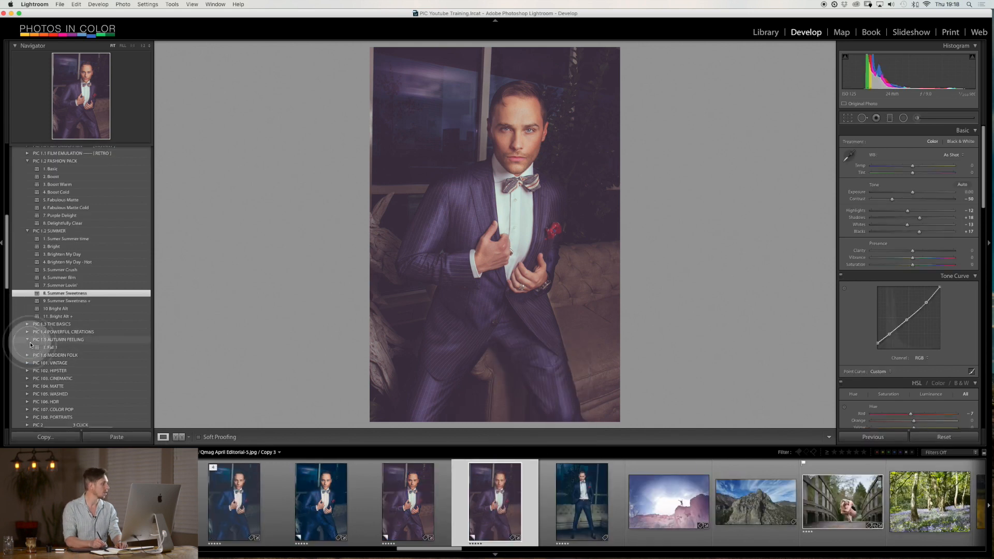
{"action": "left_click", "coordinate": [27, 339]}
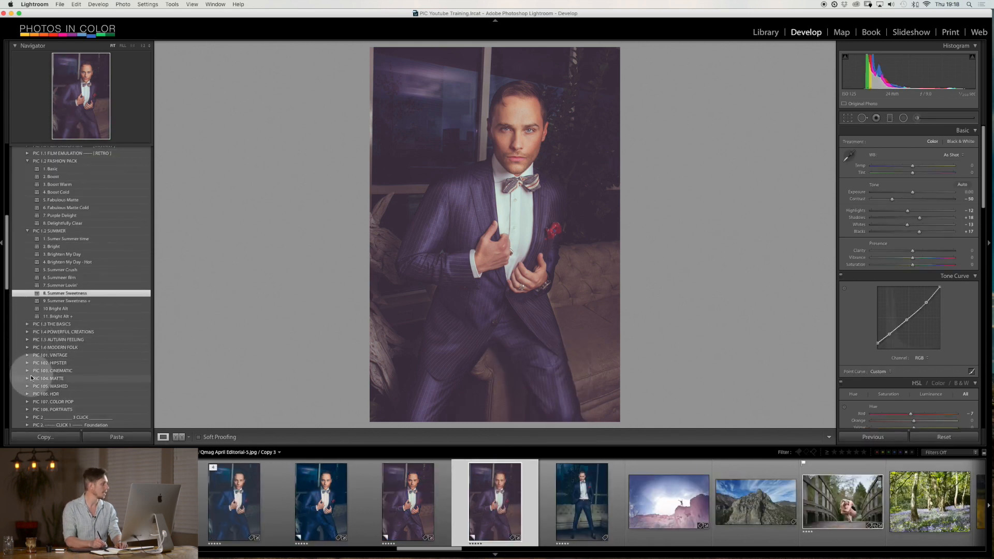
{"action": "left_click", "coordinate": [49, 386]}
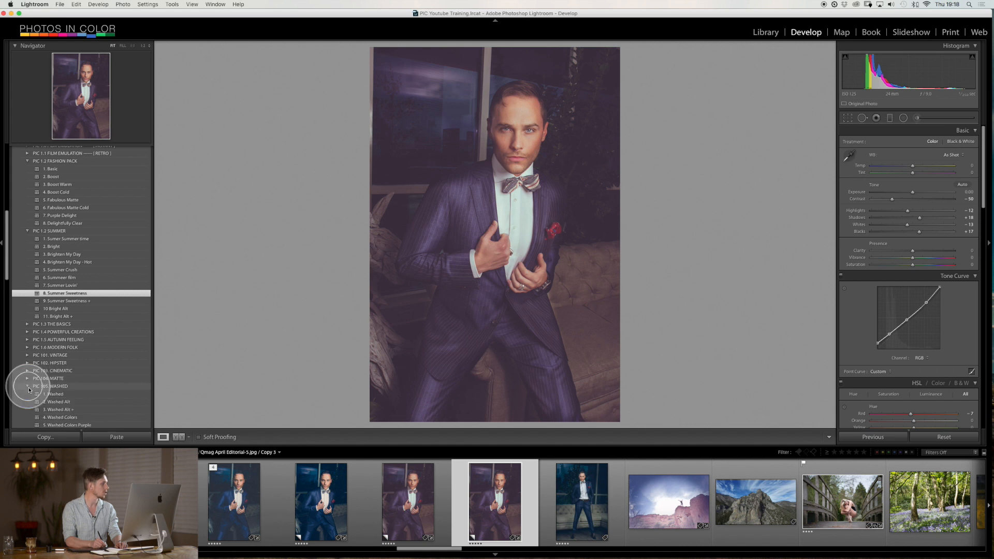
{"action": "left_click", "coordinate": [58, 401]}
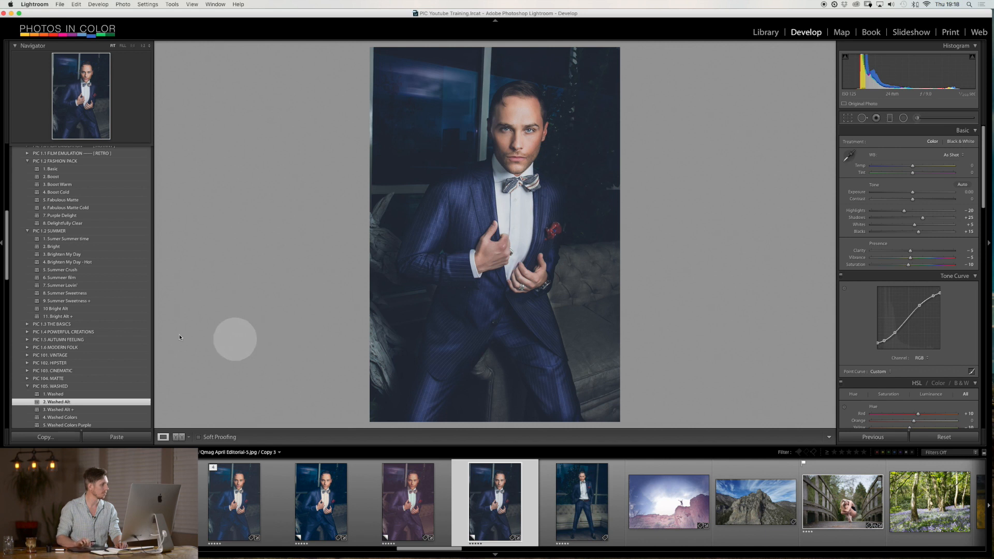
Expand the PIC 103 CINEMATIC preset group to browse more presets
{"action": "scroll", "scroll_direction": "down", "scroll_amount": 3}
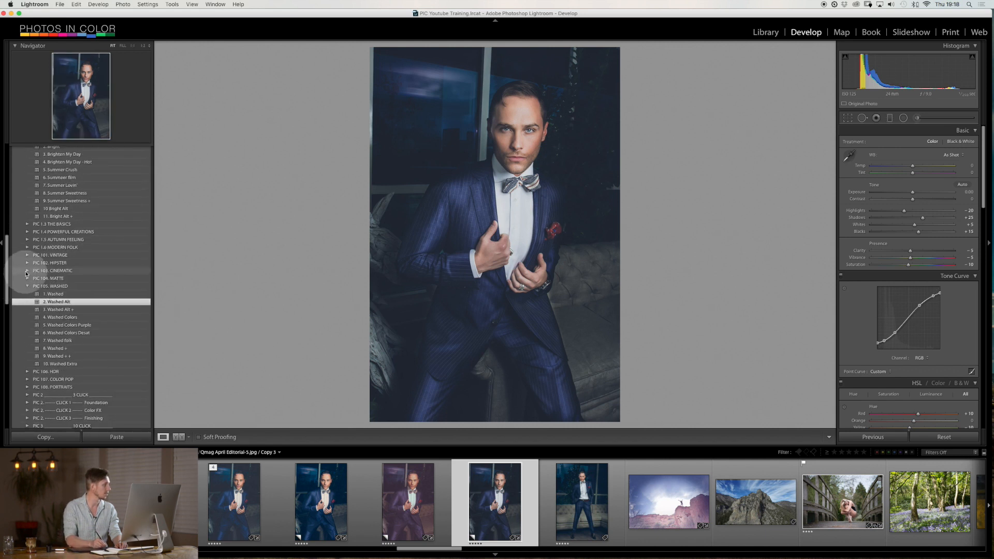
{"action": "left_click", "coordinate": [27, 271]}
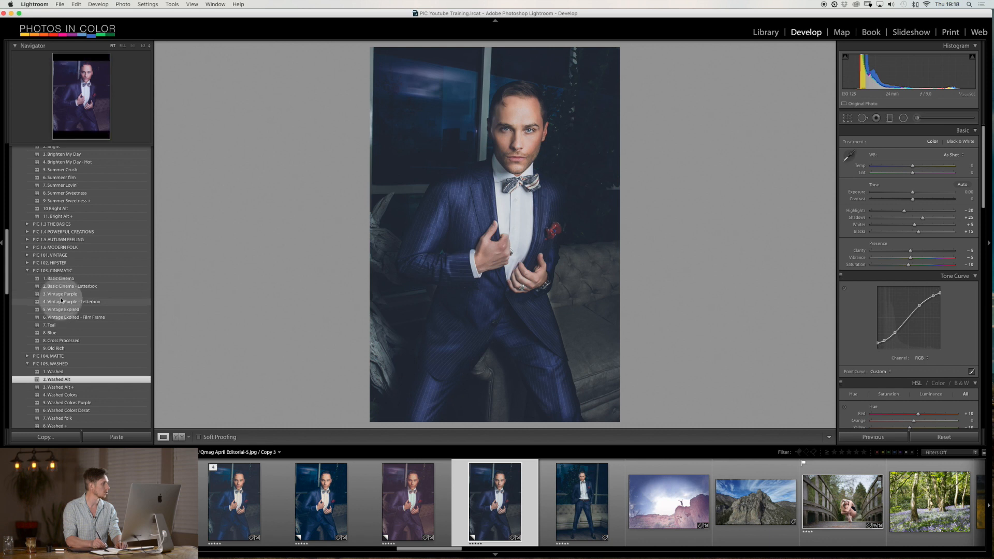
{"action": "left_click", "coordinate": [60, 293]}
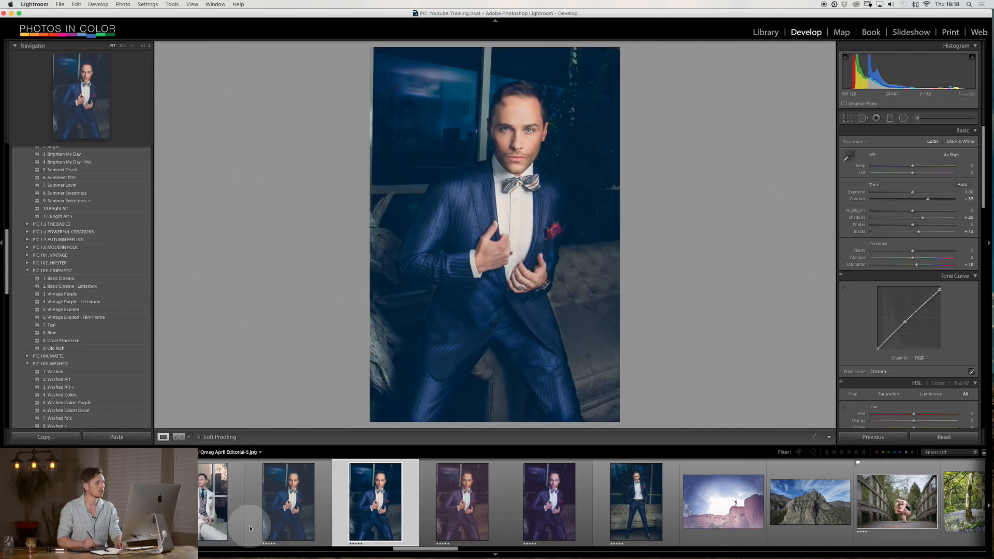
Reopen the original portrait in the filmstrip and collapse the preset groups and Presets panel
{"action": "left_click", "coordinate": [60, 294]}
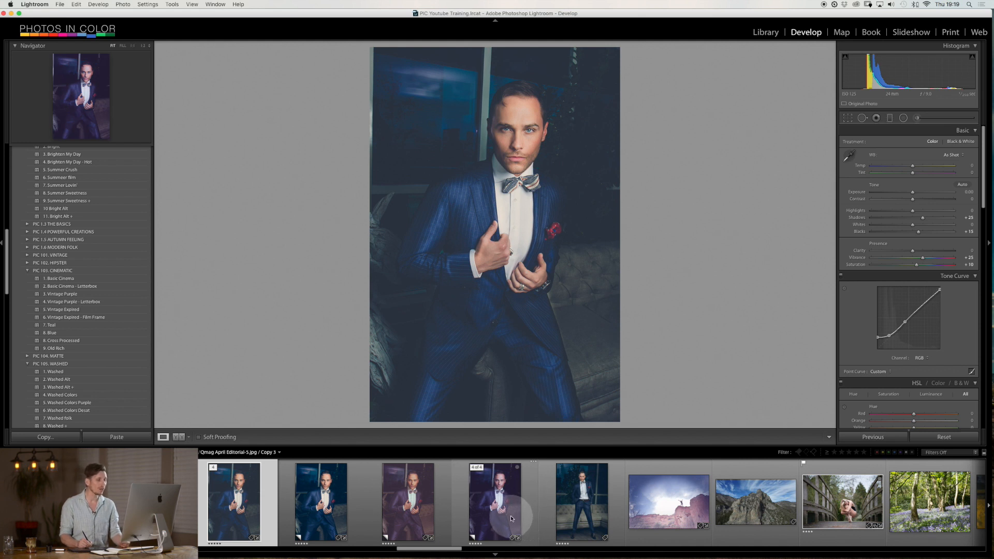
{"action": "left_click", "coordinate": [754, 501]}
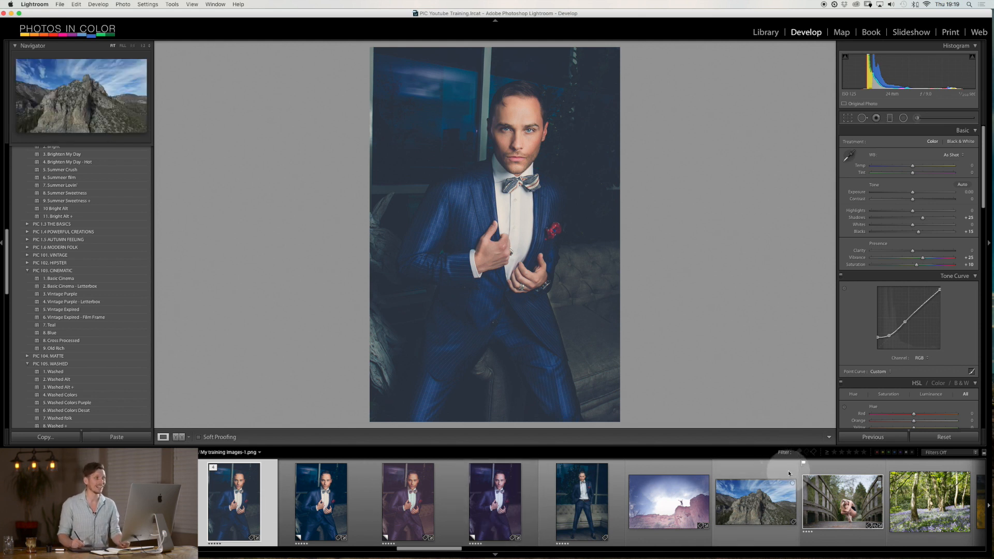
{"action": "left_click", "coordinate": [841, 502]}
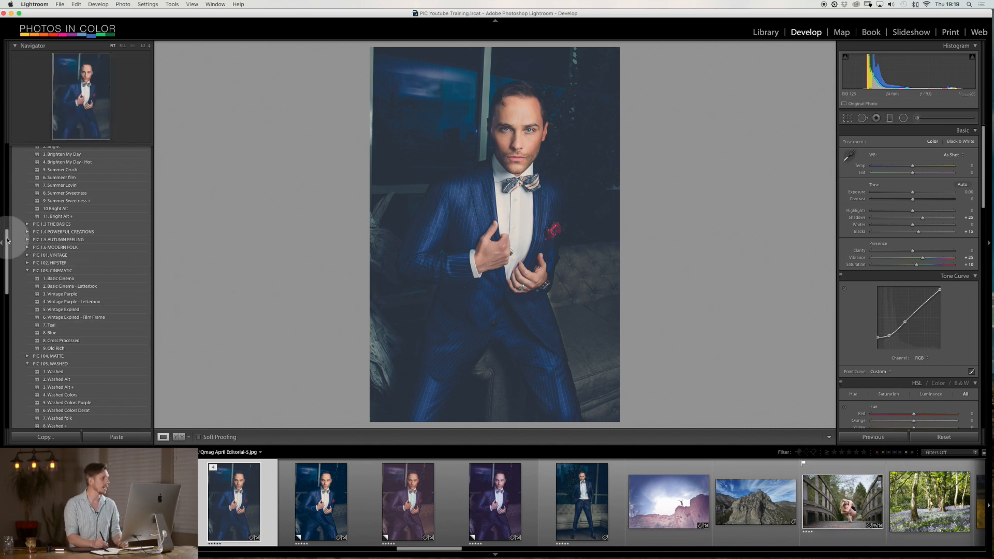
{"action": "left_click", "coordinate": [29, 148]}
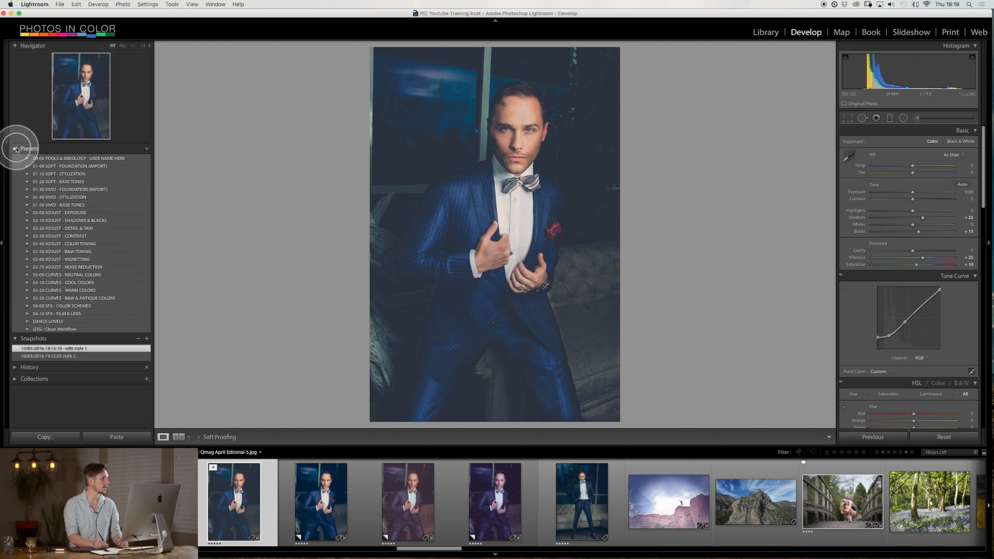
{"action": "left_click", "coordinate": [15, 149]}
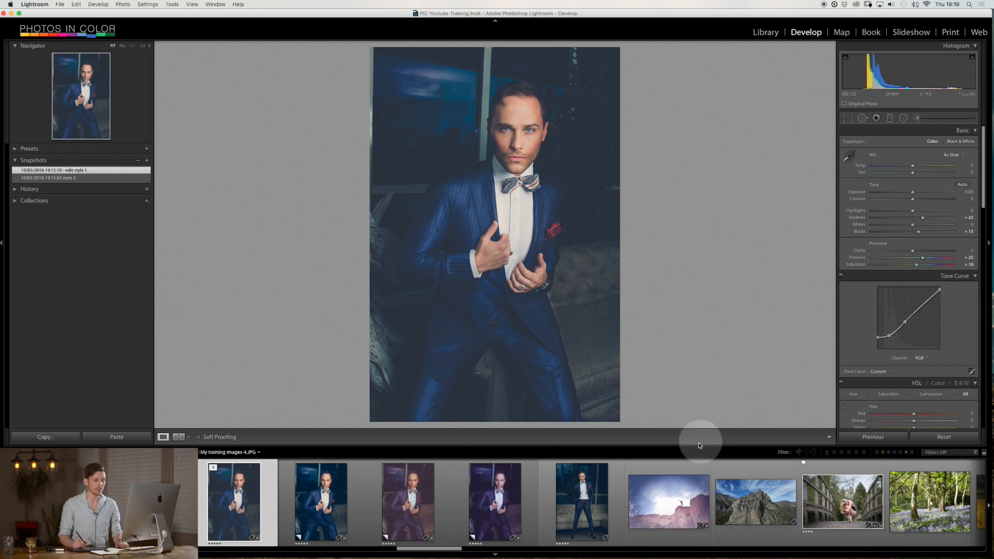
Select the portrait and its three copies and collapse them into one stack
{"action": "left_click", "coordinate": [495, 500]}
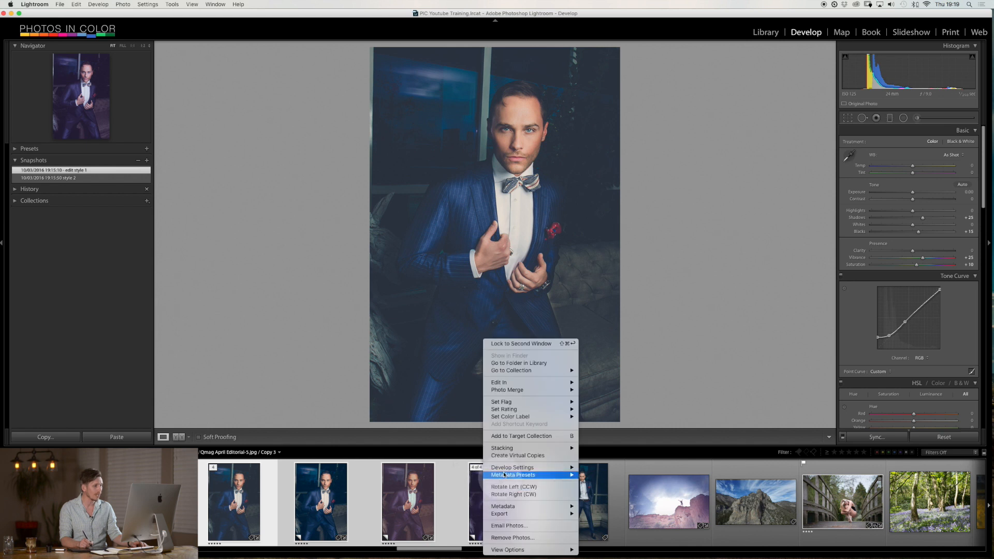
{"action": "mouse_move", "coordinate": [501, 447]}
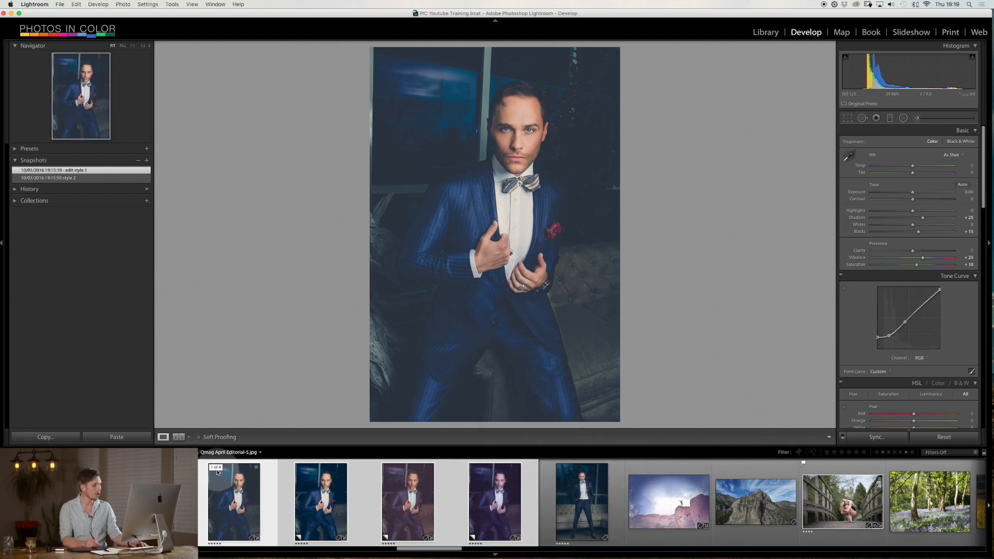
{"action": "left_click", "coordinate": [320, 503]}
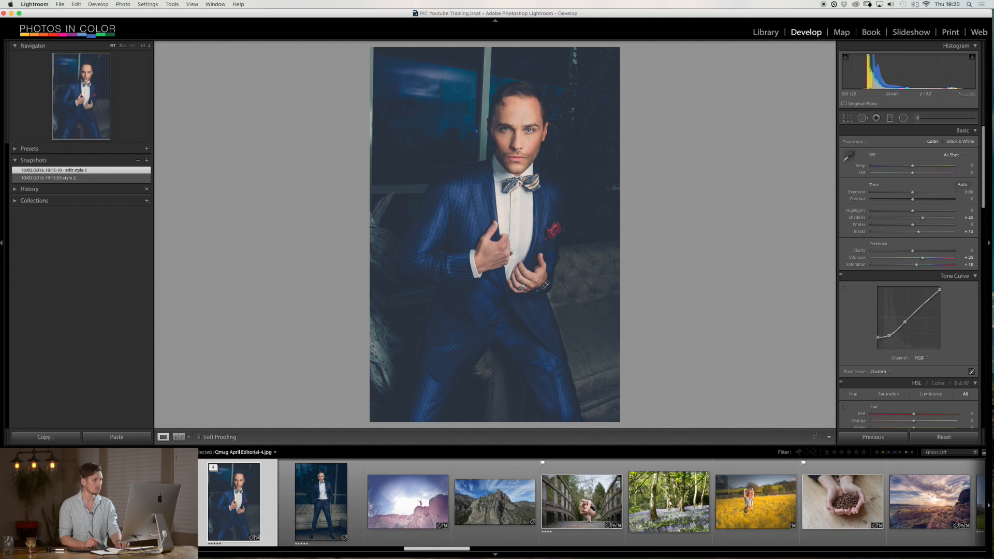
Expand the portrait stack and bring up stacking options for the purple virtual copy
{"action": "left_click", "coordinate": [494, 497]}
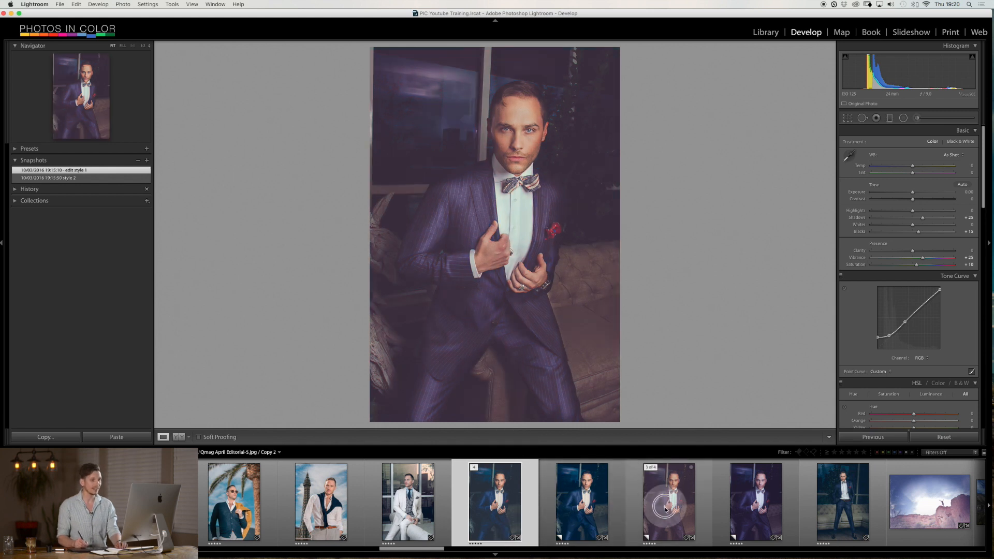
{"action": "right_click", "coordinate": [666, 501]}
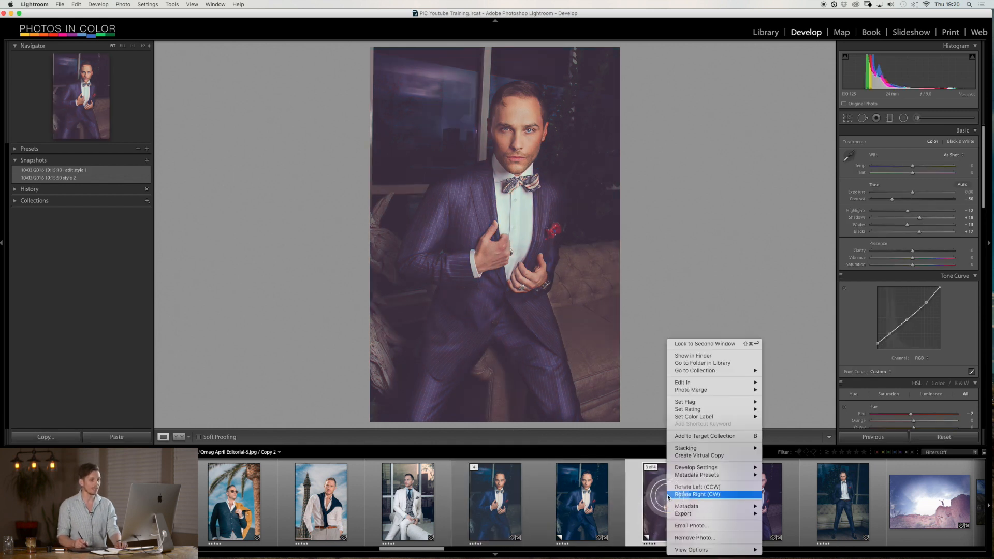
{"action": "mouse_move", "coordinate": [685, 448]}
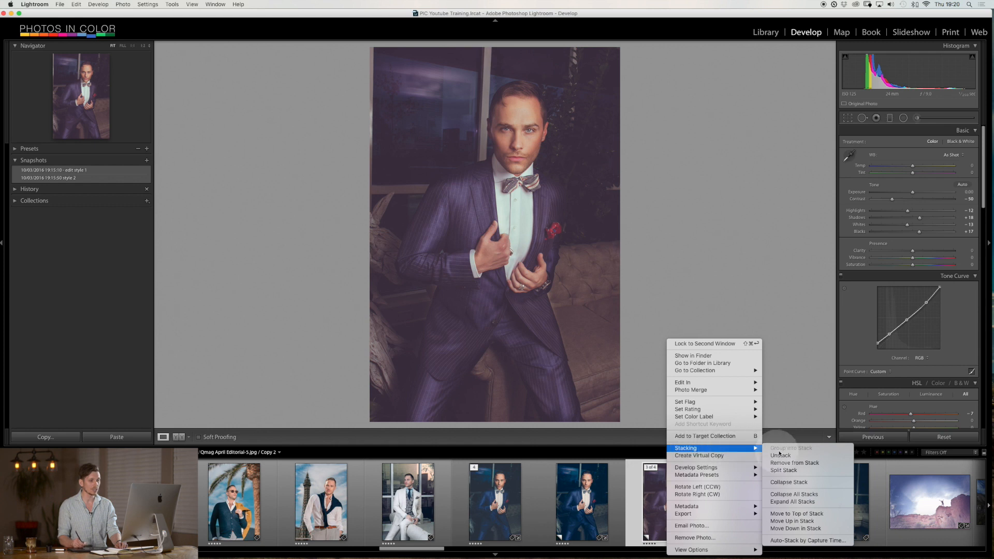
{"action": "mouse_move", "coordinate": [796, 513]}
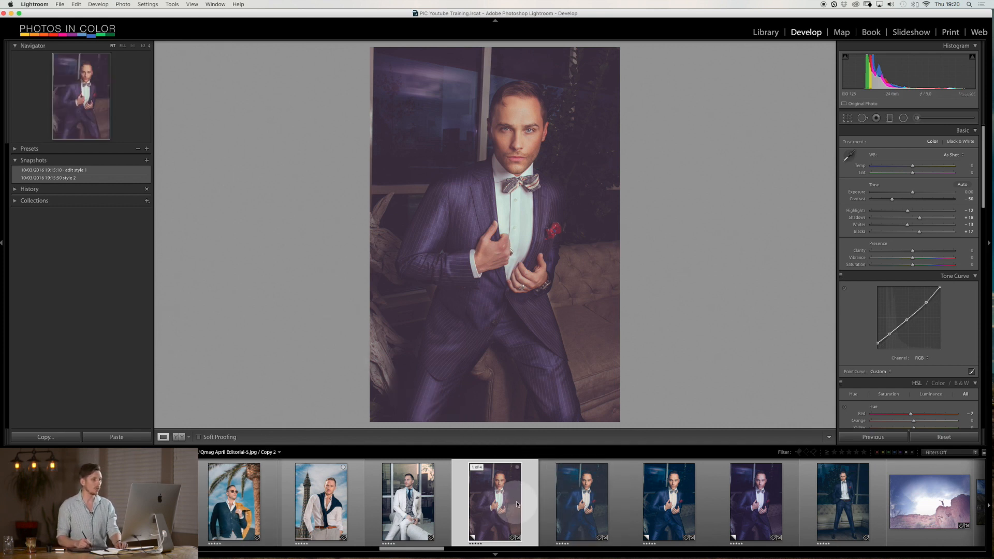
Remove both purple virtual copies from the portrait stack, confirming each removal
{"action": "left_click", "coordinate": [495, 500]}
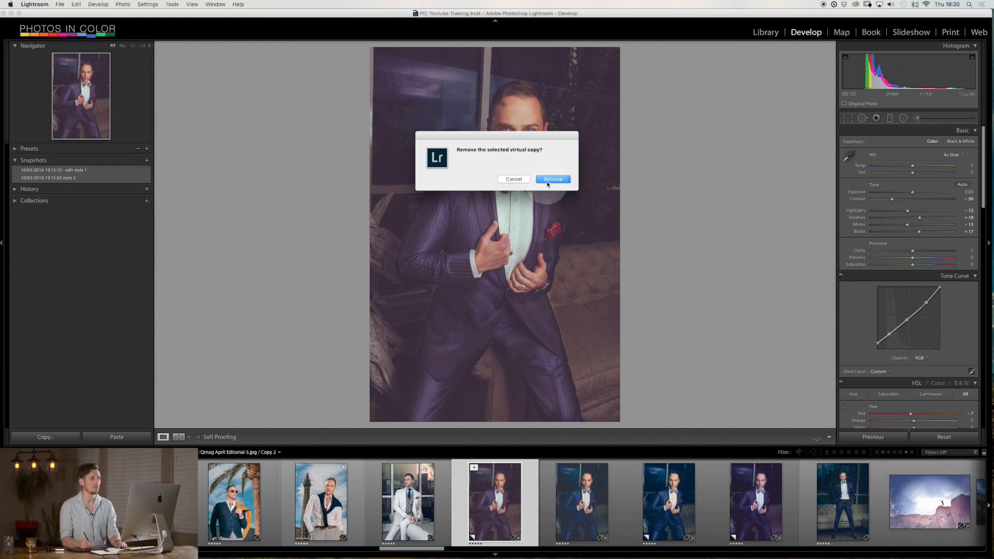
{"action": "left_click", "coordinate": [553, 179]}
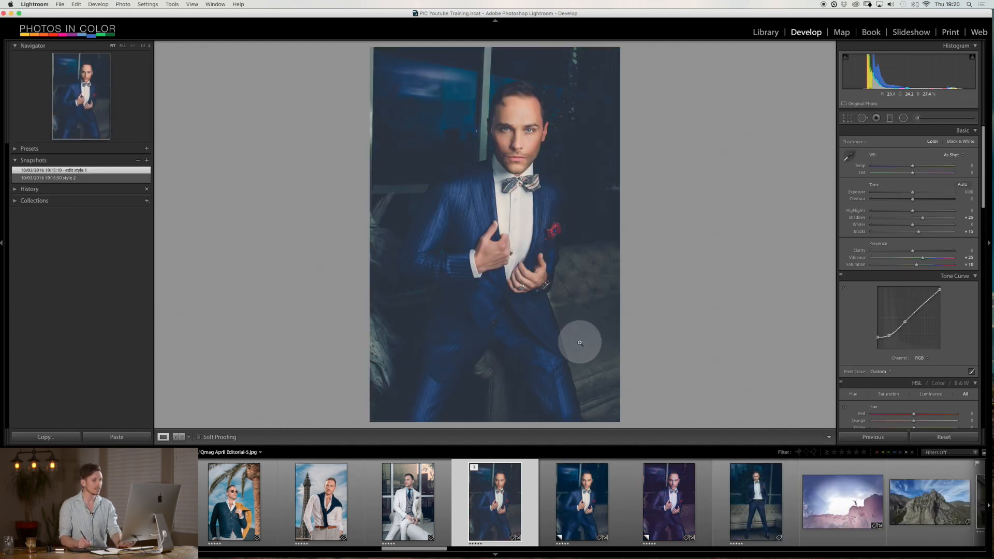
{"action": "key", "text": "delete"}
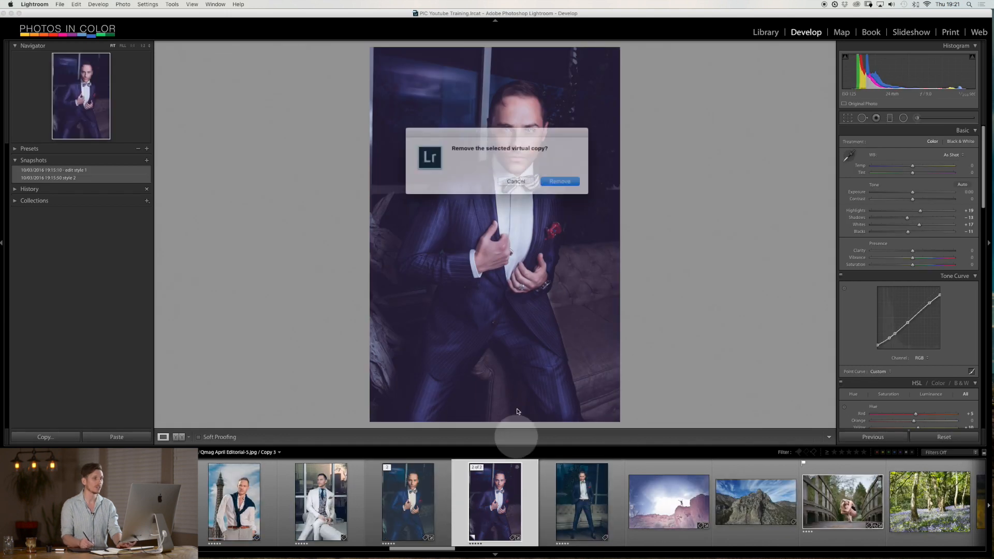
{"action": "left_click", "coordinate": [559, 181]}
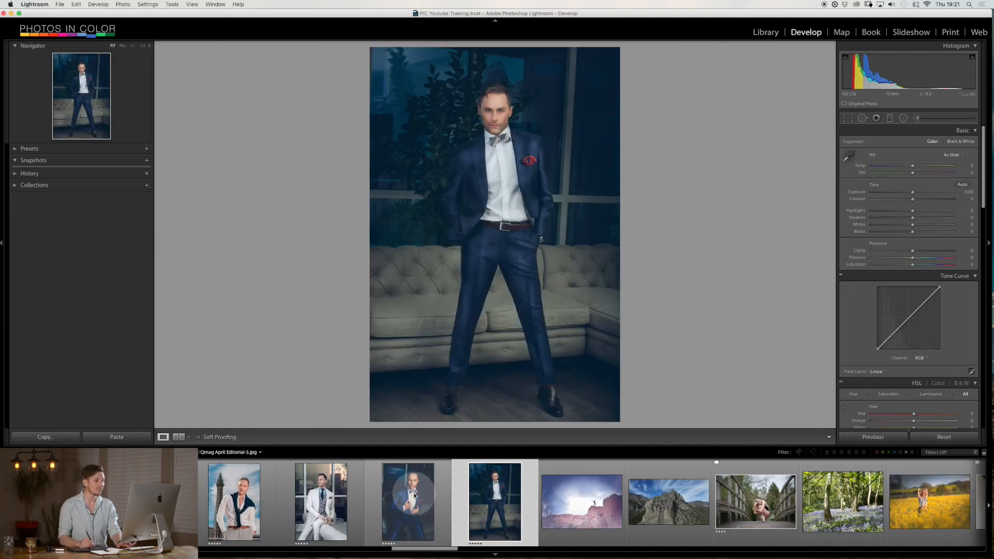